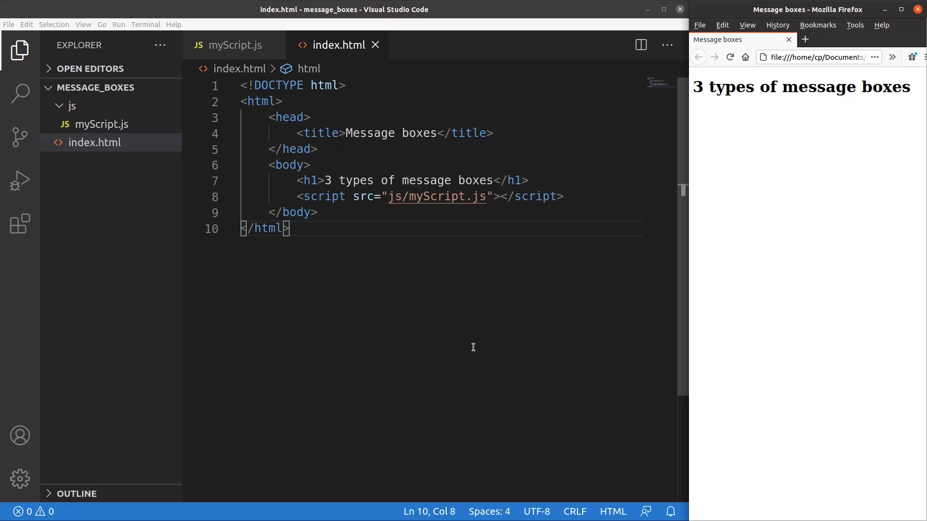
{"action": "mouse_move", "coordinate": [354, 155]}
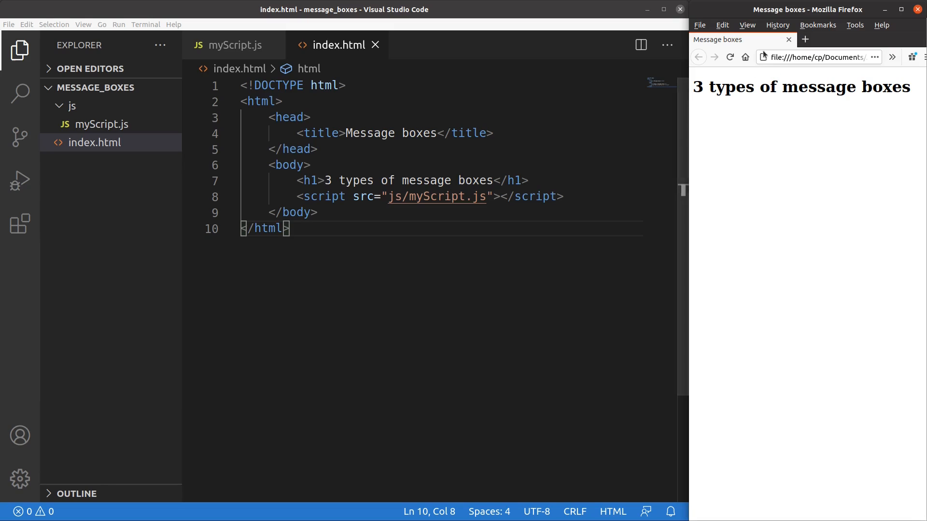
{"action": "mouse_move", "coordinate": [860, 107]}
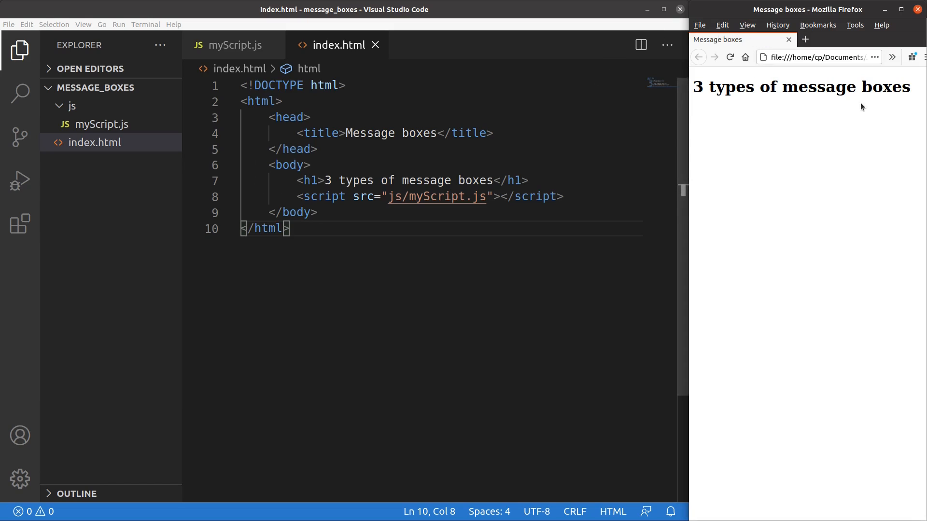
{"action": "mouse_move", "coordinate": [267, 188]}
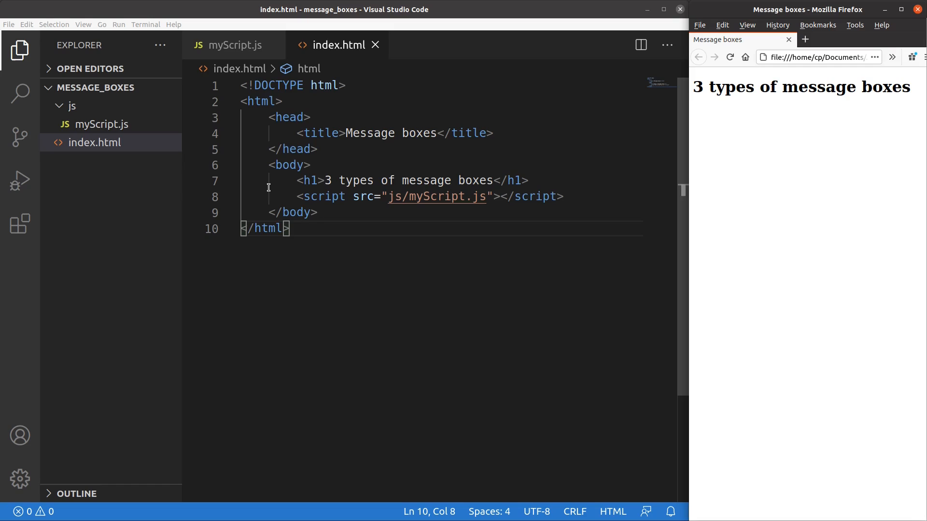
{"action": "mouse_move", "coordinate": [419, 209]}
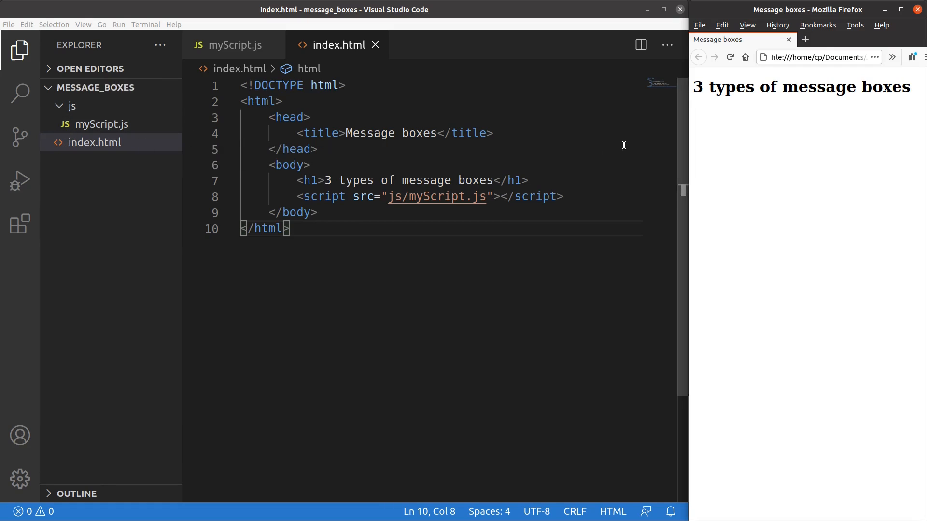
{"action": "mouse_move", "coordinate": [234, 46]}
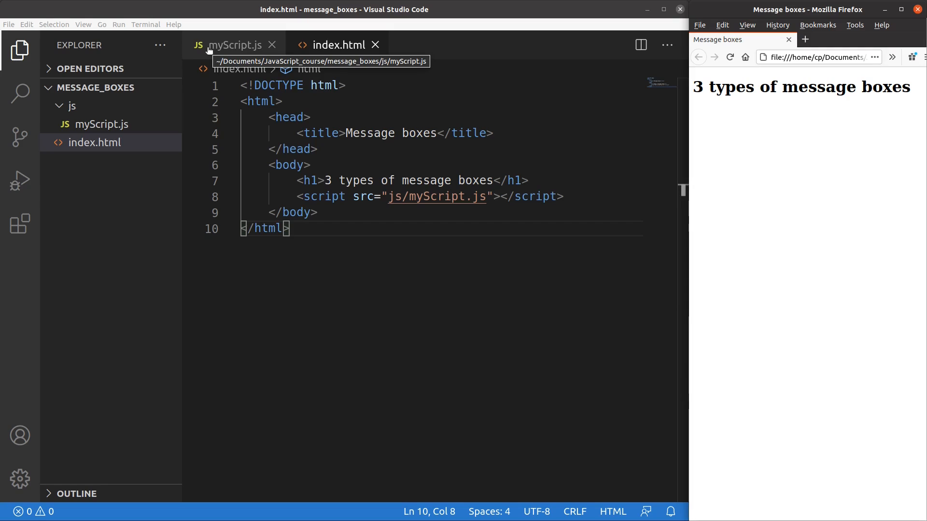
Write alert("This is an alert box"); on line 3 of myScript.js and save
{"action": "left_click", "coordinate": [235, 45]}
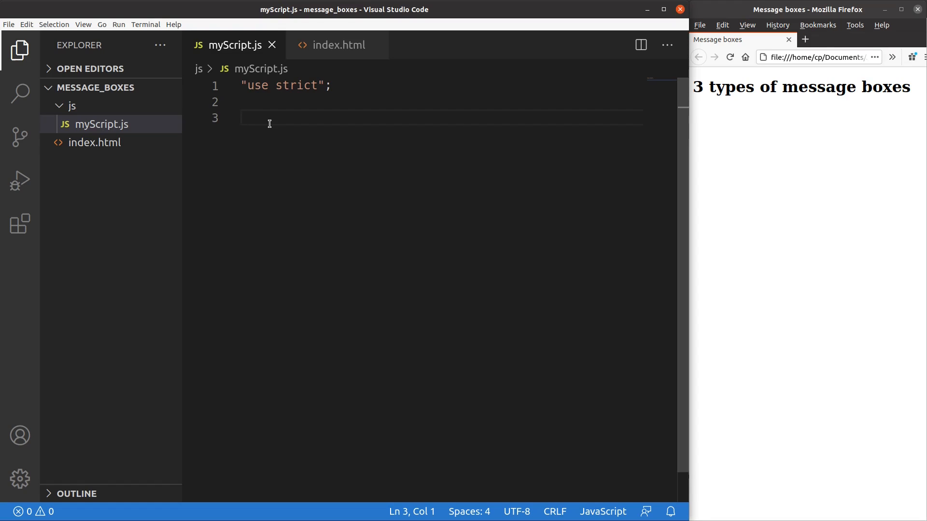
{"action": "type", "text": "alert(\"This is"}
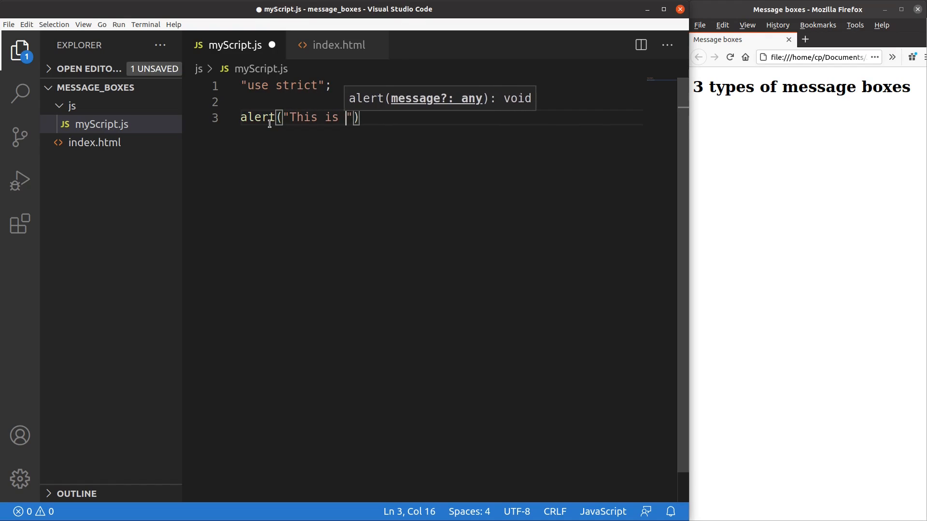
{"action": "type", "text": "an alert"}
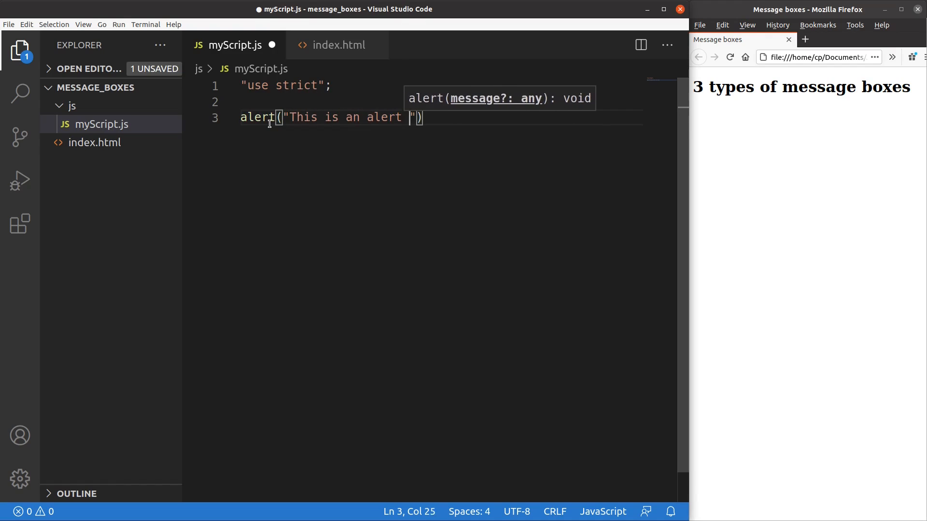
{"action": "type", "text": "box"}
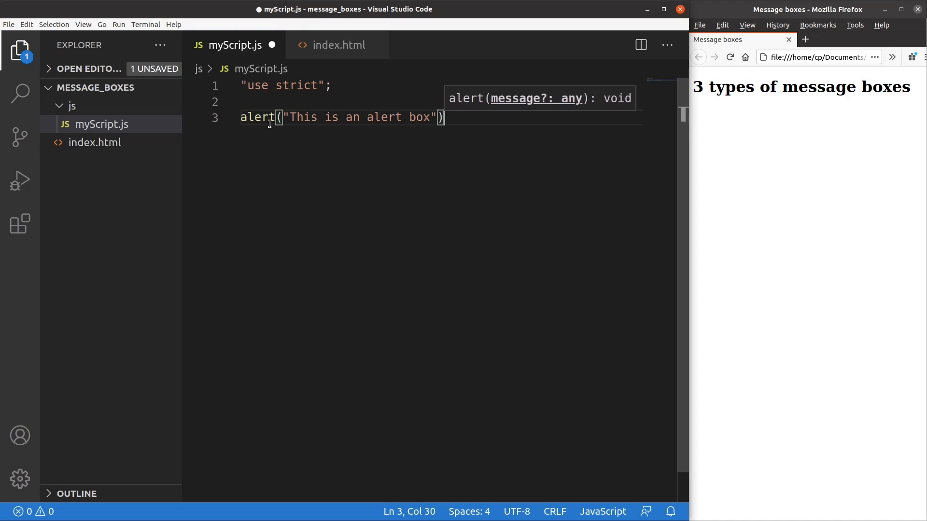
{"action": "type", "text": ";"}
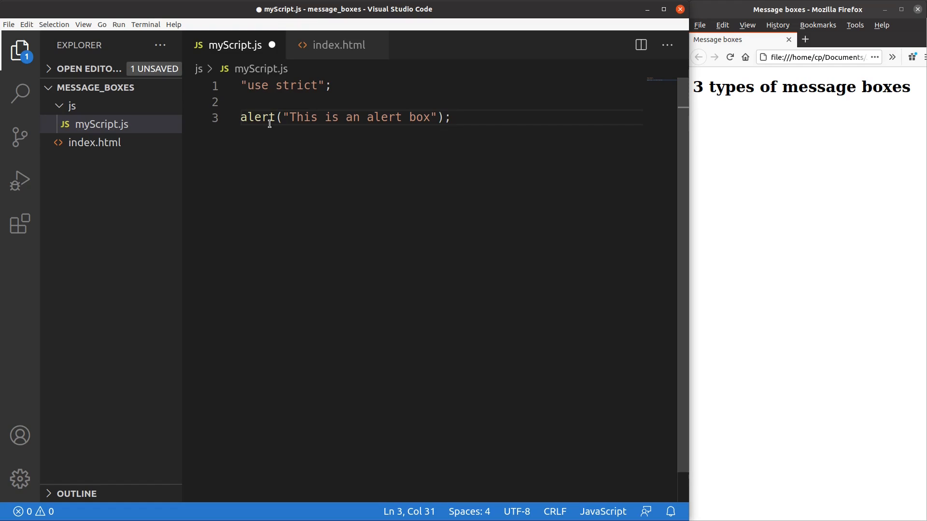
{"action": "mouse_move", "coordinate": [27, 33]}
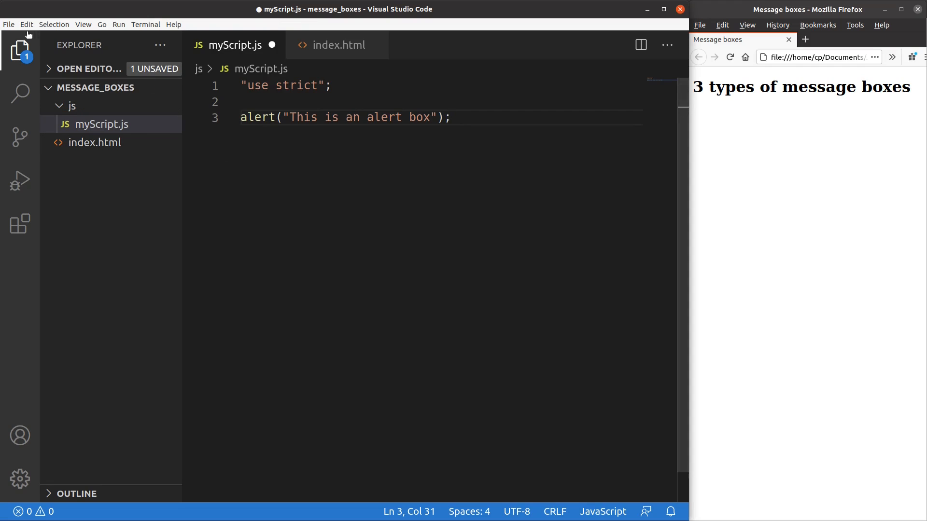
{"action": "key", "text": "ctrl+s"}
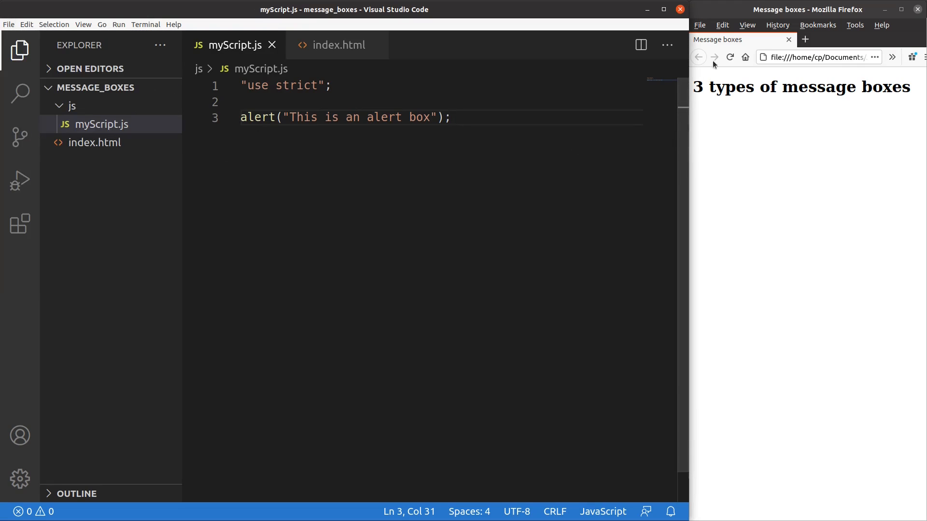
Reload the page and dismiss the "This is an alert box" alert
{"action": "left_click", "coordinate": [729, 57]}
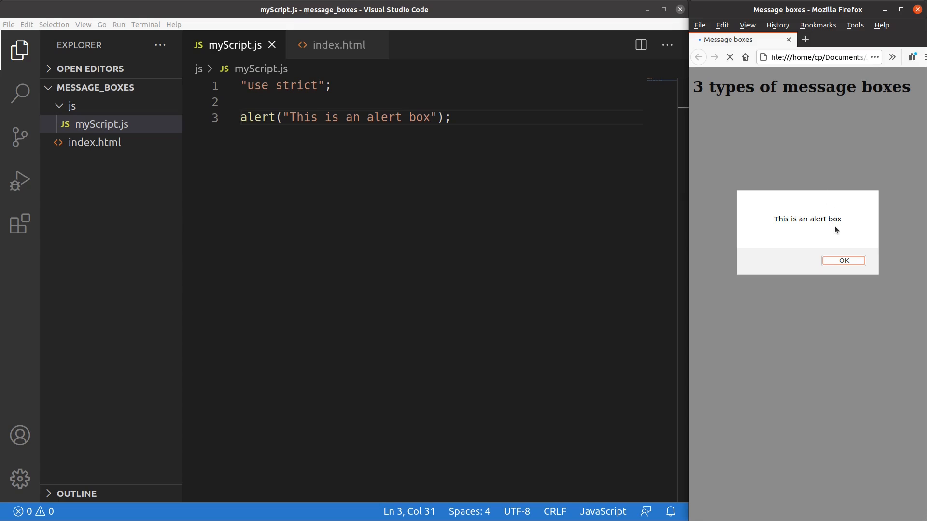
{"action": "mouse_move", "coordinate": [824, 220]}
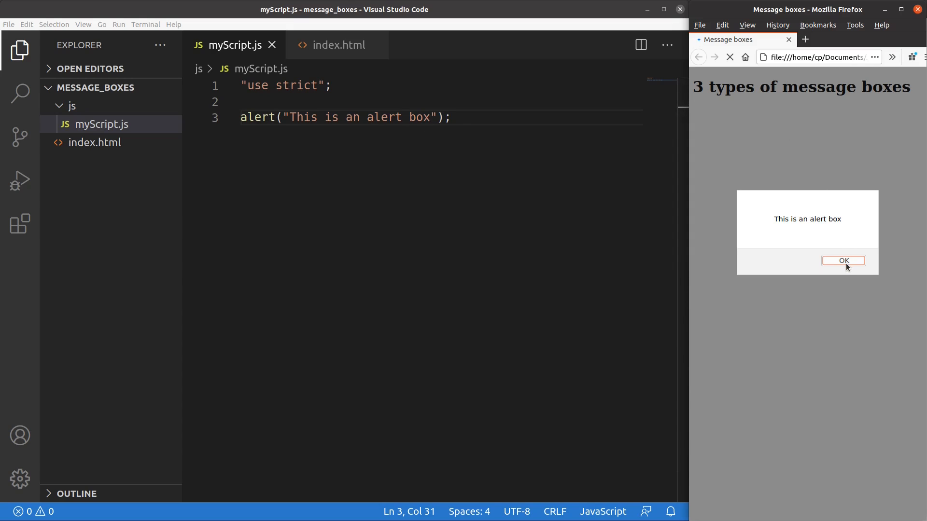
{"action": "left_click", "coordinate": [843, 261]}
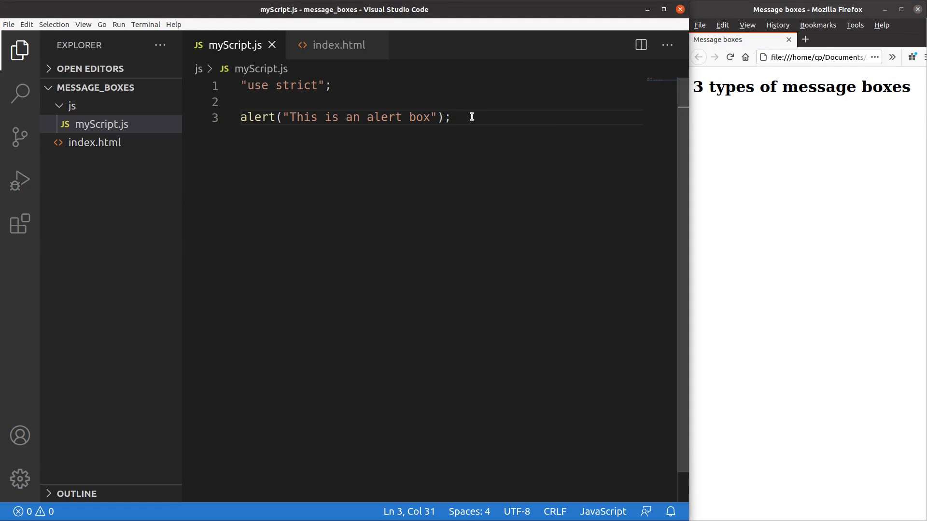
Add alert(typeof alert); on line 4, comment out line 3 with //, and save
{"action": "type", "text": "alert"}
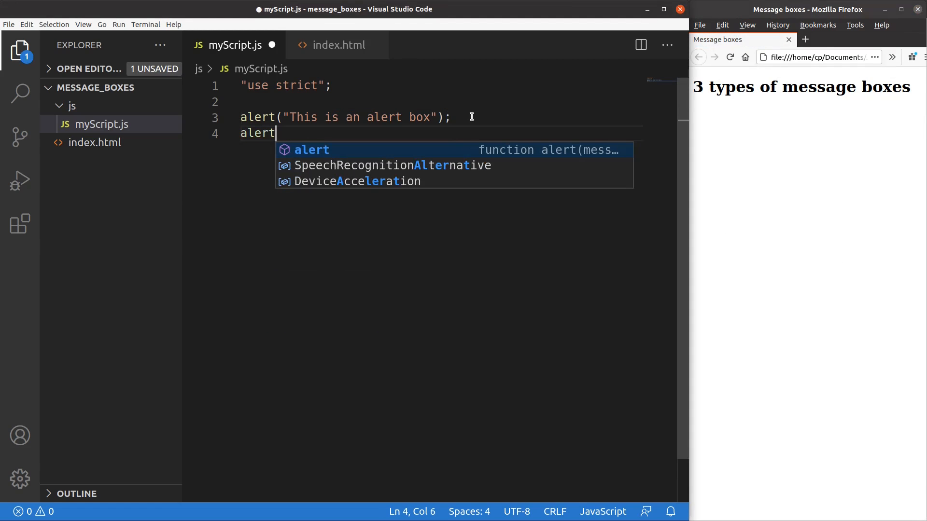
{"action": "type", "text": "(typeof alert);"}
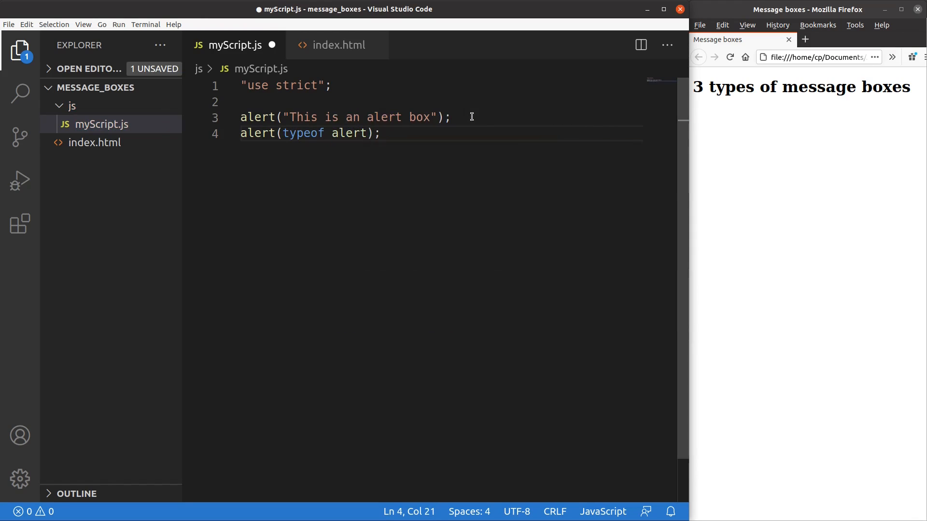
{"action": "mouse_move", "coordinate": [337, 103]}
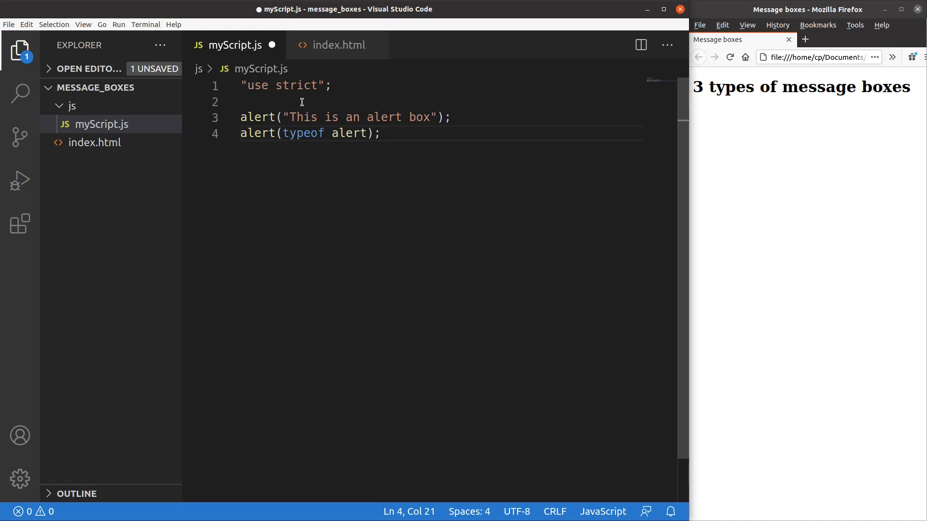
{"action": "left_click", "coordinate": [242, 117]}
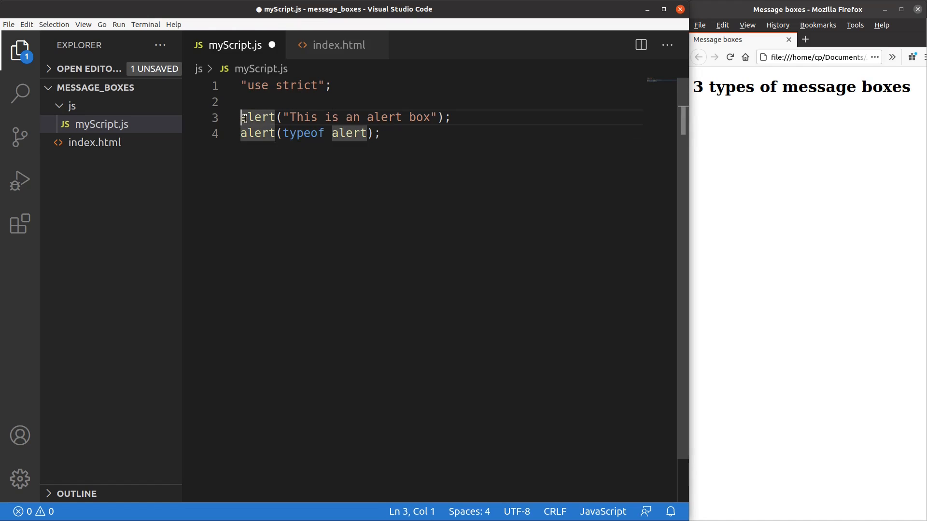
{"action": "type", "text": "//"}
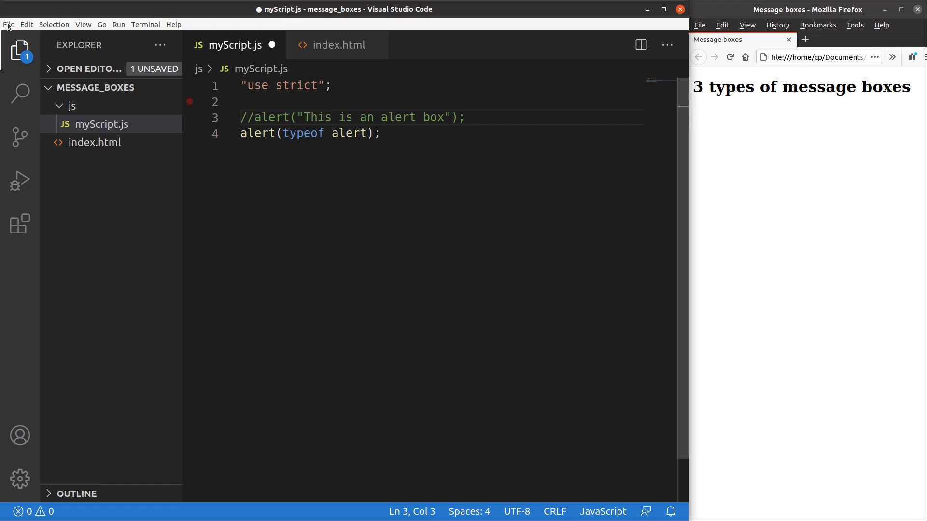
{"action": "key", "text": "ctrl+s"}
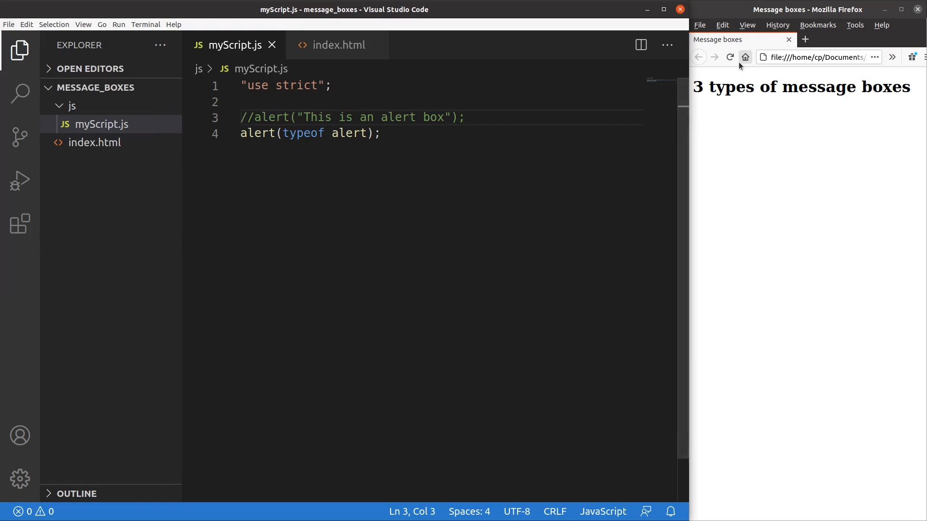
Reload the page and dismiss the alert reading "function"
{"action": "left_click", "coordinate": [745, 57]}
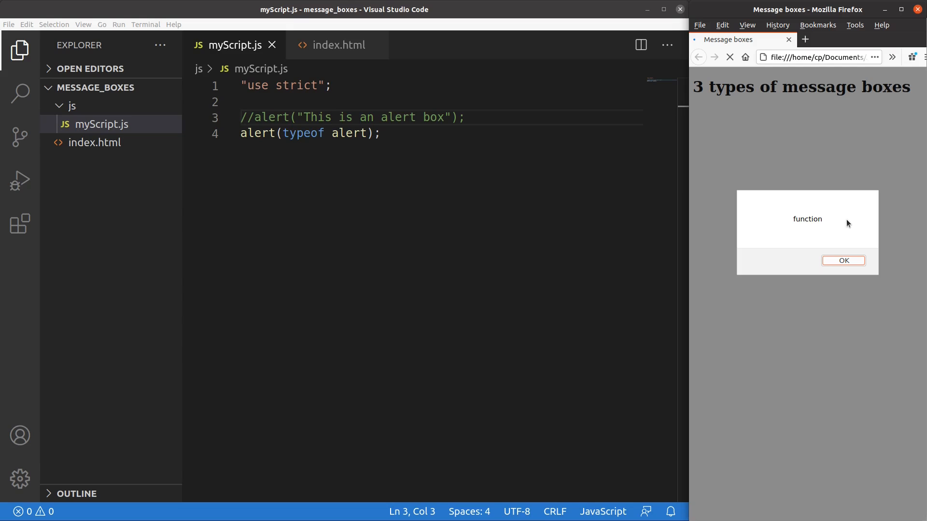
{"action": "left_click", "coordinate": [842, 261]}
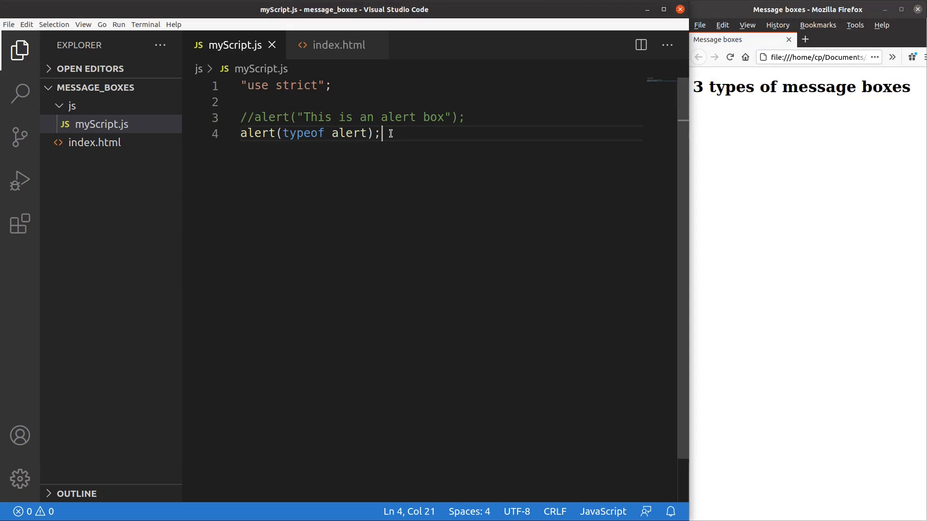
Comment out the typeof alert and write let month = prompt("Which month is it now?", "January");
{"action": "type", "text": "//"}
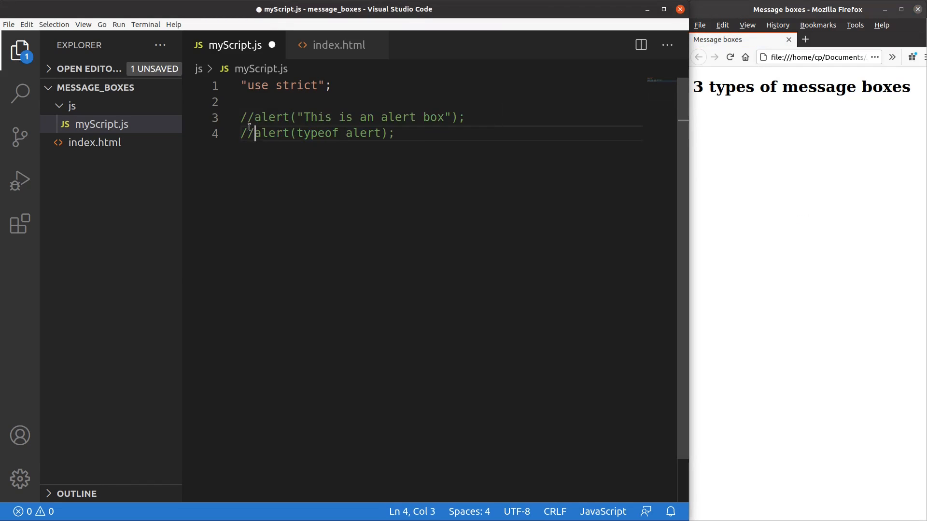
{"action": "key", "text": "Enter"}
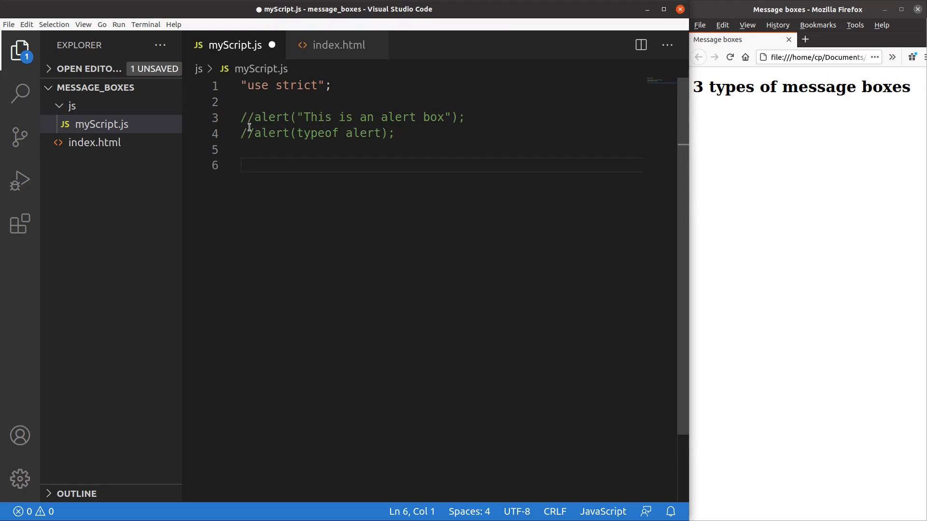
{"action": "left_click", "coordinate": [242, 165]}
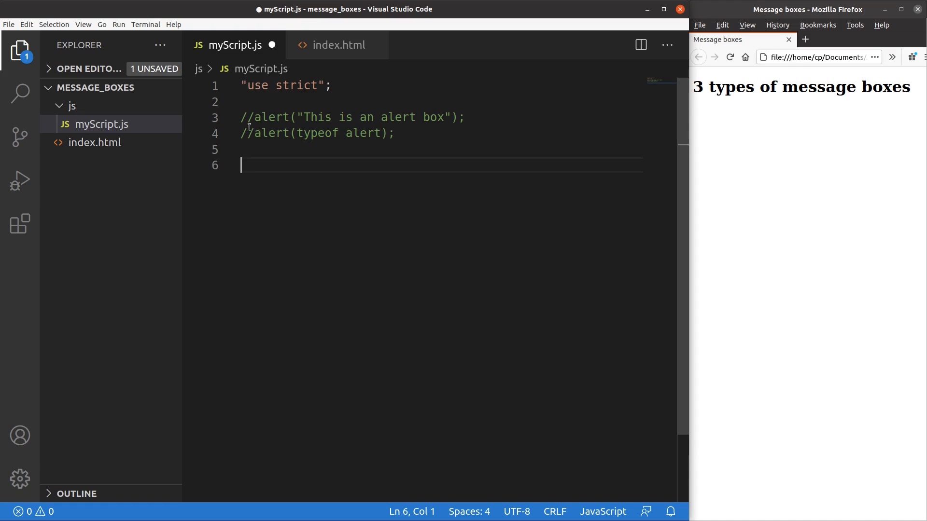
{"action": "type", "text": "let month = prompt(\"Which"}
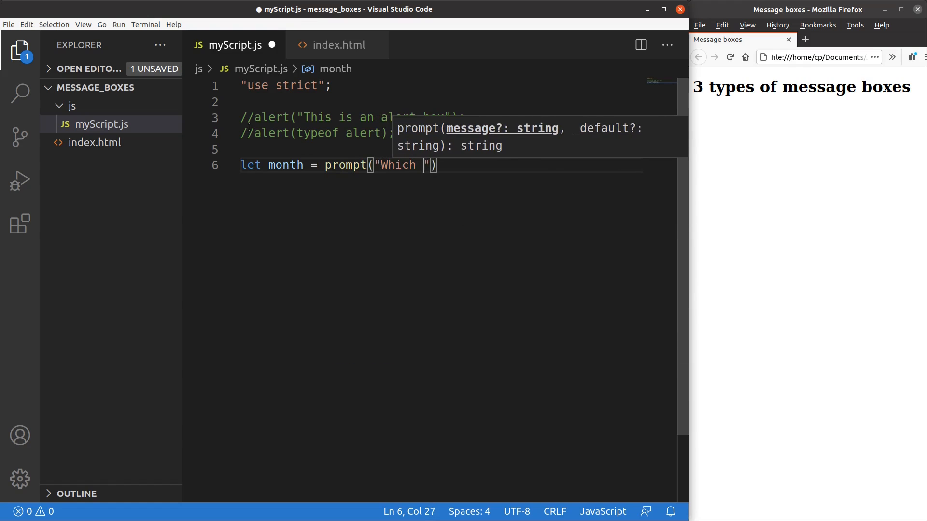
{"action": "type", "text": "month is it now"}
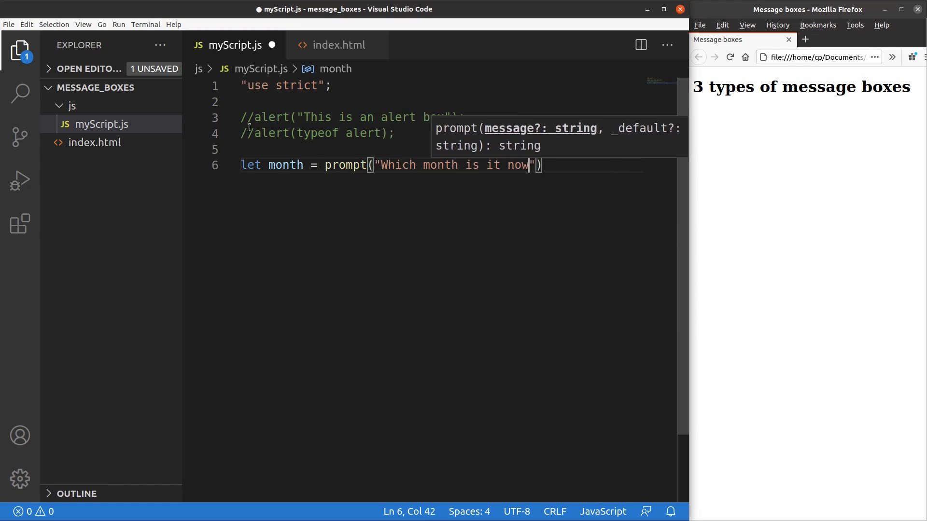
{"action": "type", "text": ", \"\""}
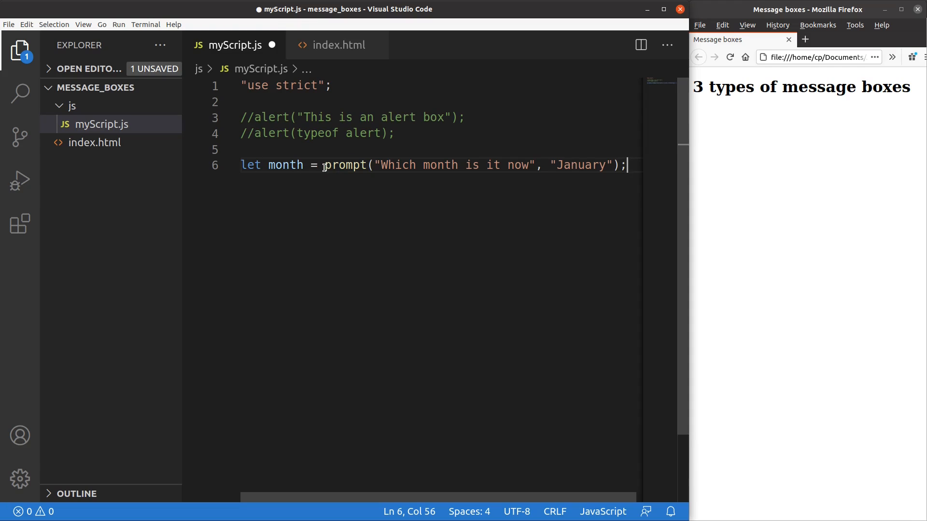
{"action": "mouse_move", "coordinate": [346, 165]}
{"action": "type", "text": "?"}
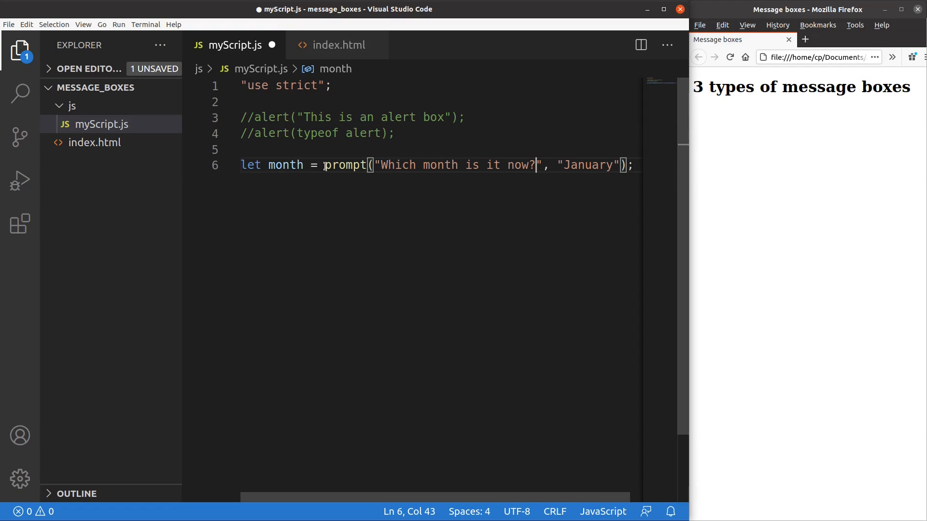
{"action": "mouse_move", "coordinate": [285, 165]}
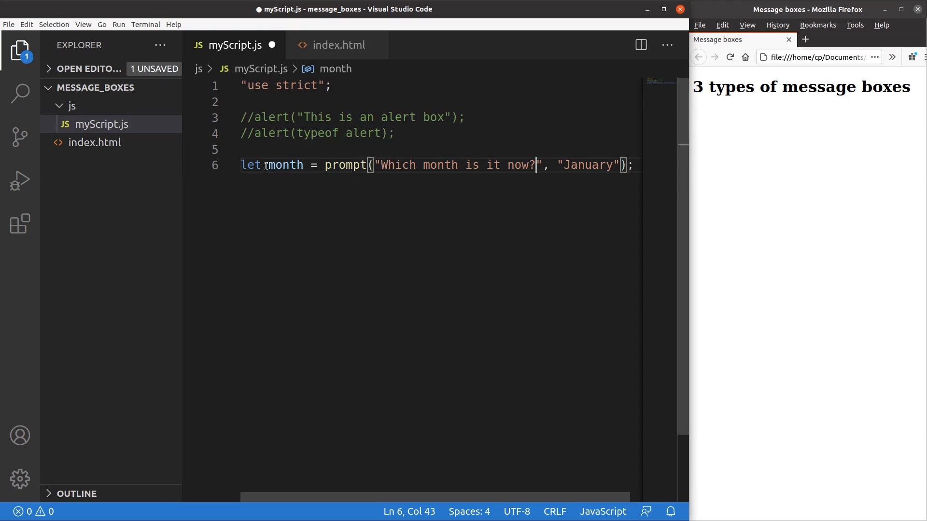
{"action": "mouse_move", "coordinate": [267, 165]}
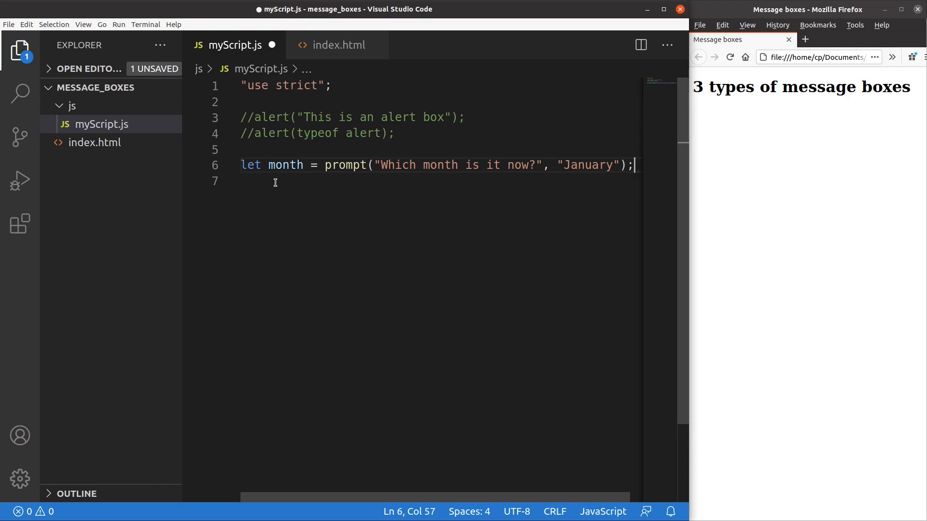
{"action": "mouse_move", "coordinate": [286, 165]}
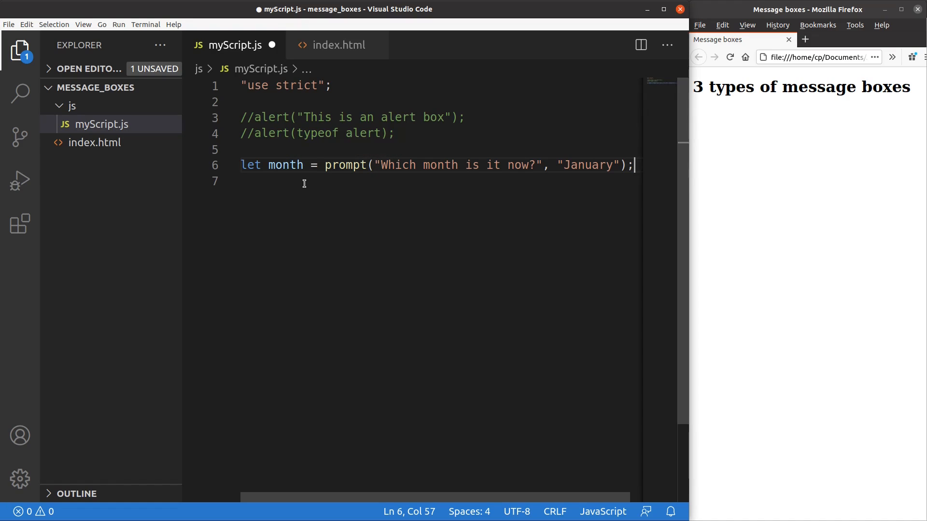
{"action": "mouse_move", "coordinate": [603, 156]}
{"action": "type", "text": "alert(`The month now is "}
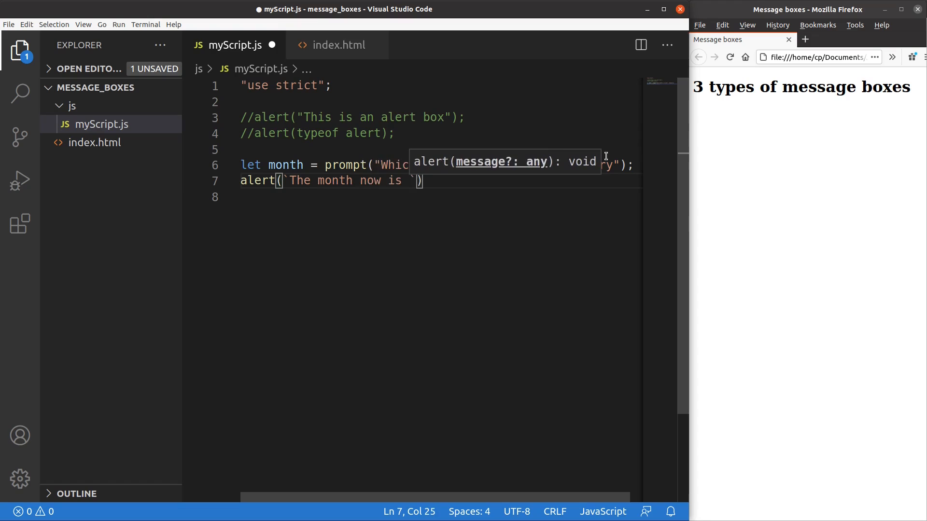
Write alert(`The month now is ${month}`); on line 7
{"action": "type", "text": "${month}"}
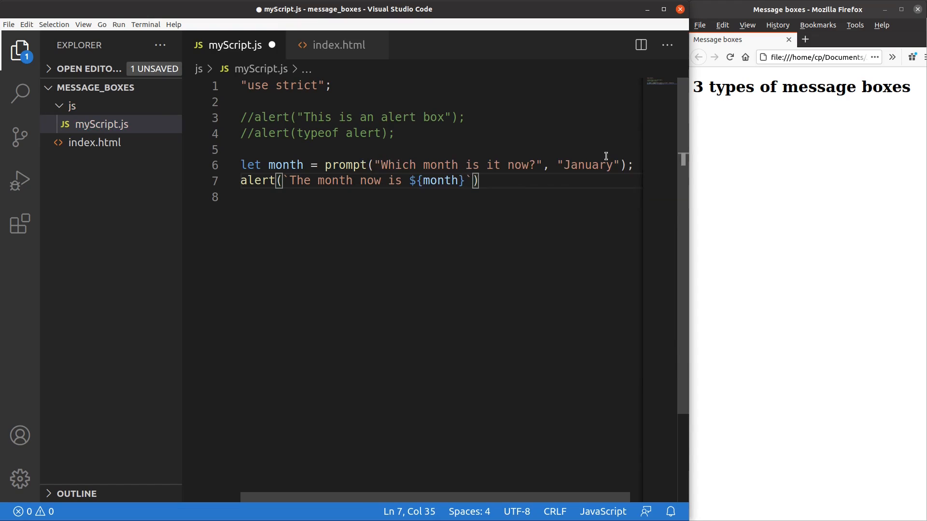
{"action": "type", "text": ";"}
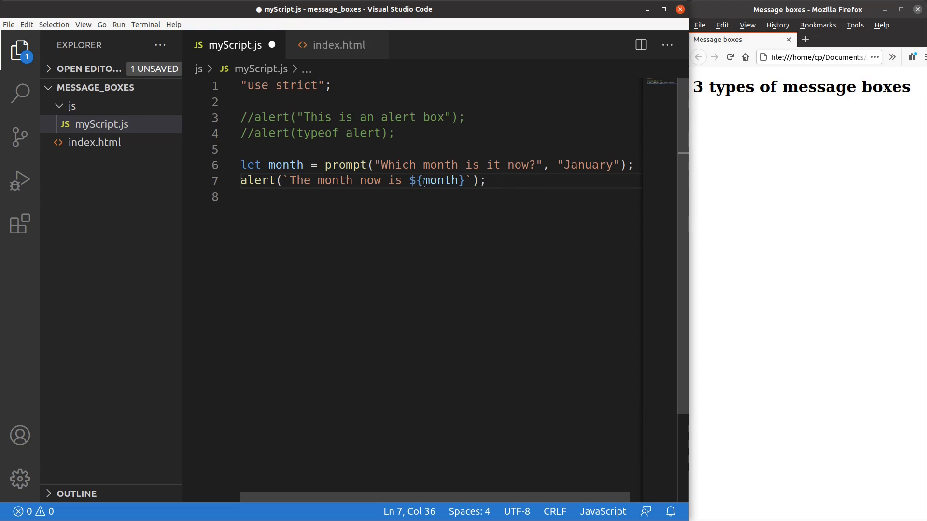
{"action": "mouse_move", "coordinate": [431, 166]}
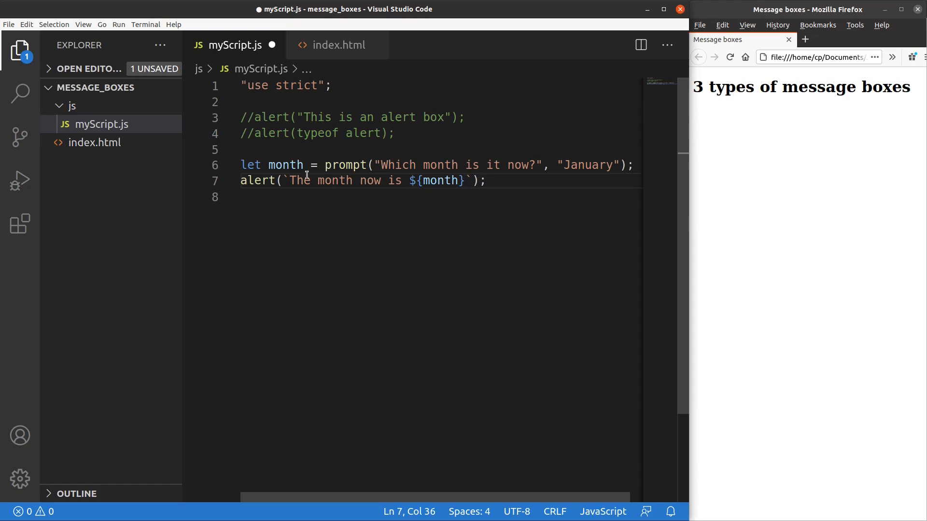
Save via File > Save, reload, and answer the month prompt with March instead of January
{"action": "left_click", "coordinate": [8, 24]}
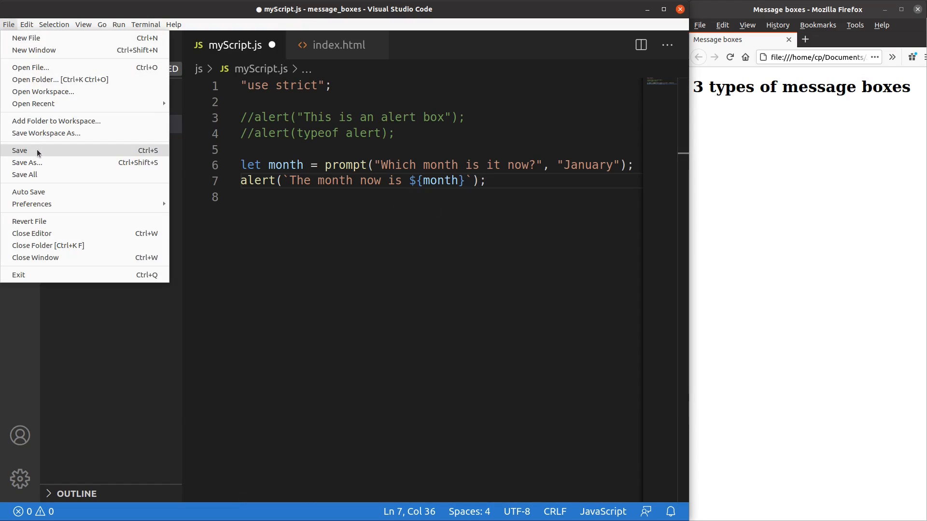
{"action": "left_click", "coordinate": [20, 151]}
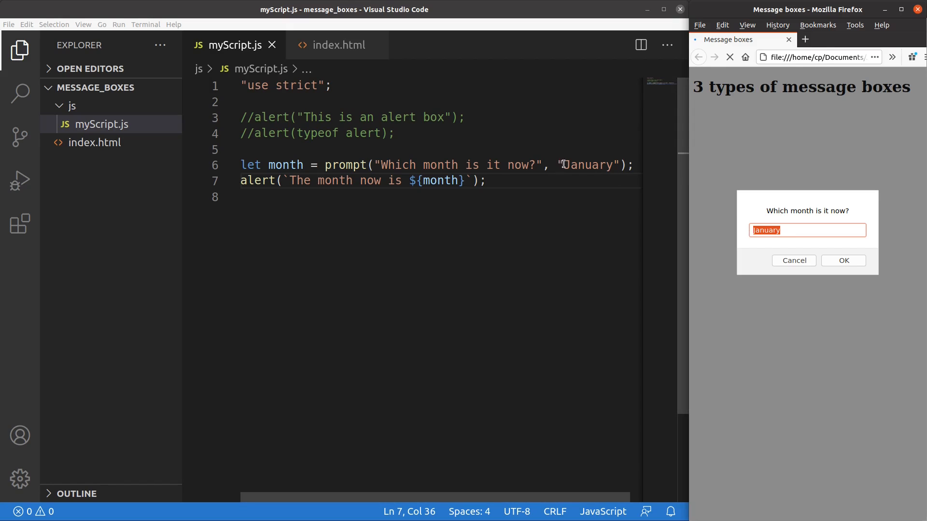
{"action": "mouse_move", "coordinate": [822, 208]}
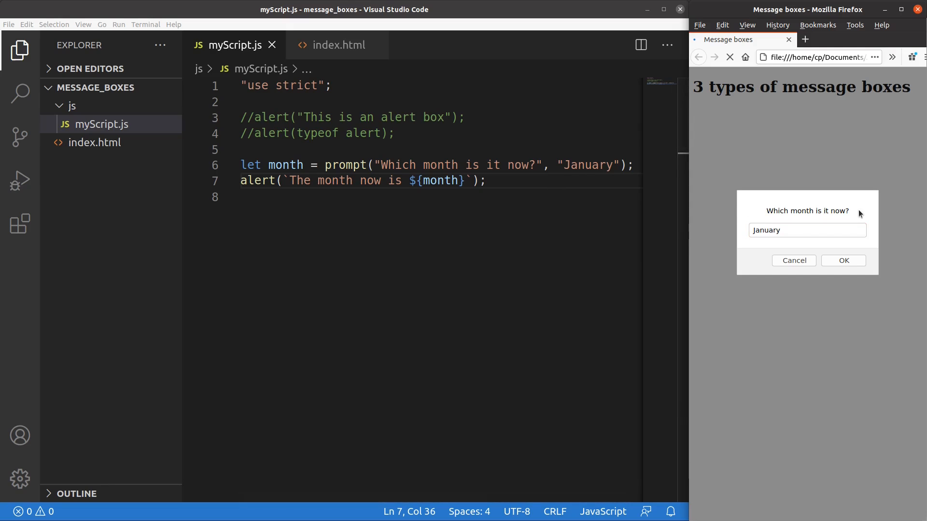
{"action": "triple_click", "coordinate": [807, 230]}
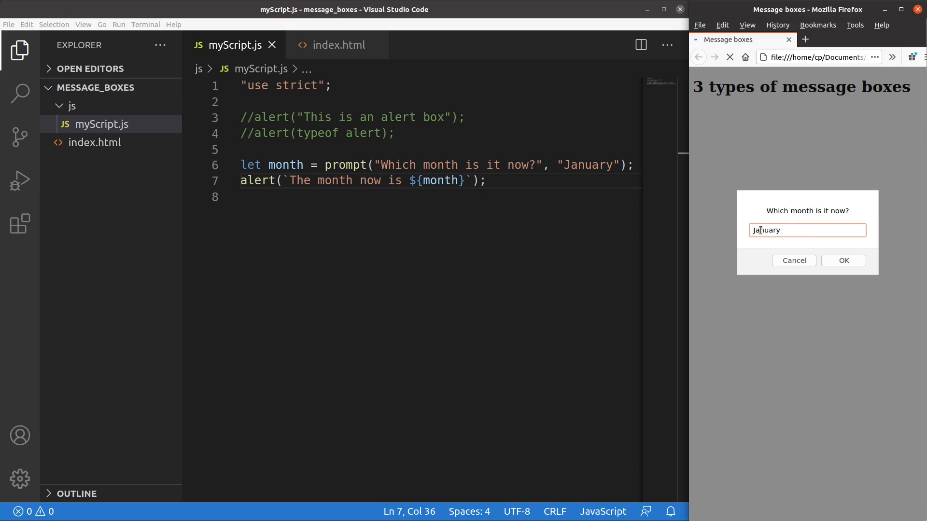
{"action": "triple_click", "coordinate": [807, 229]}
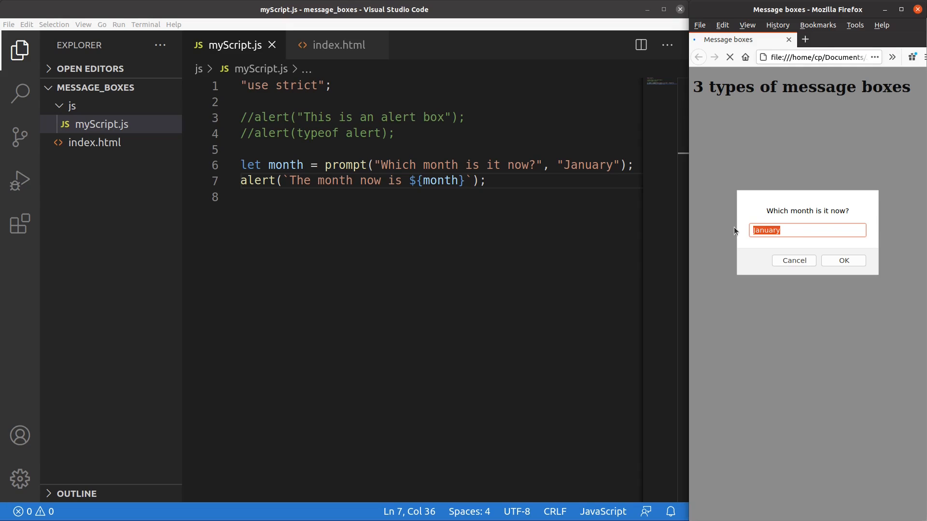
{"action": "key", "text": "Delete"}
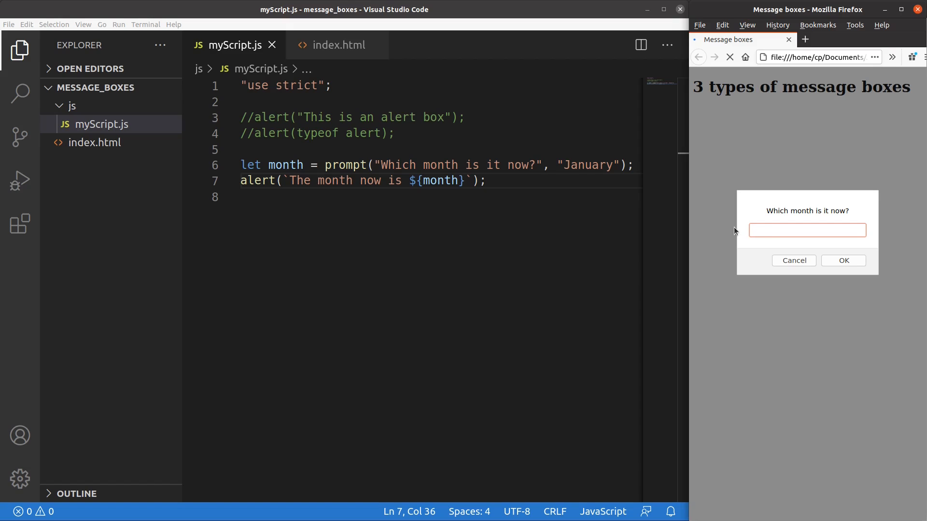
{"action": "type", "text": "March"}
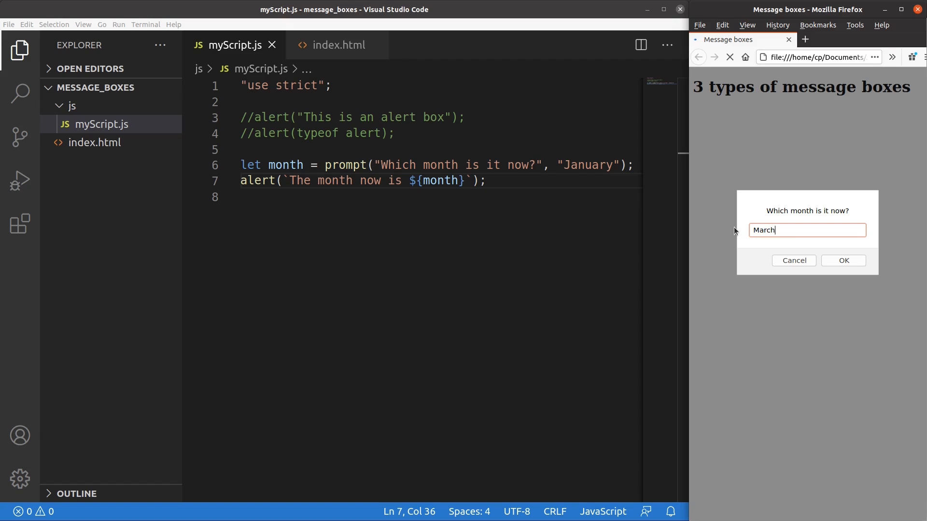
{"action": "left_click", "coordinate": [844, 260]}
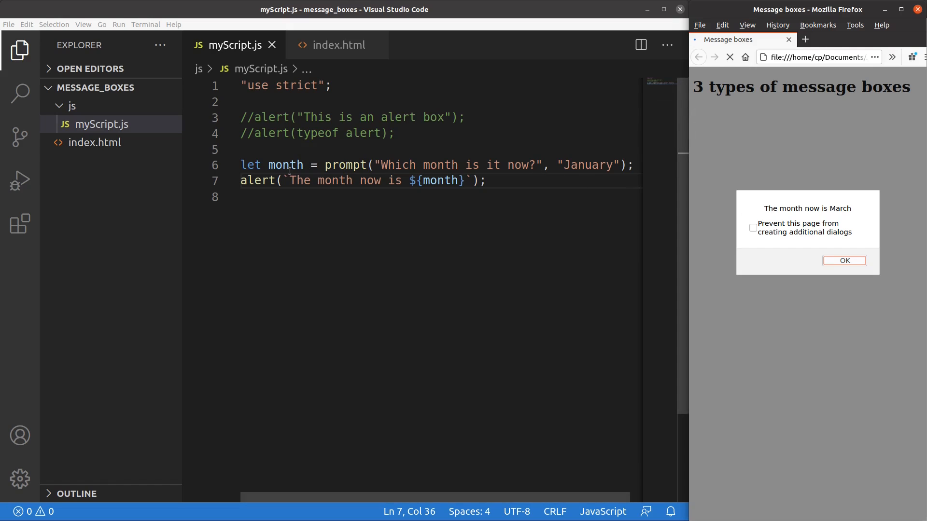
{"action": "mouse_move", "coordinate": [286, 165]}
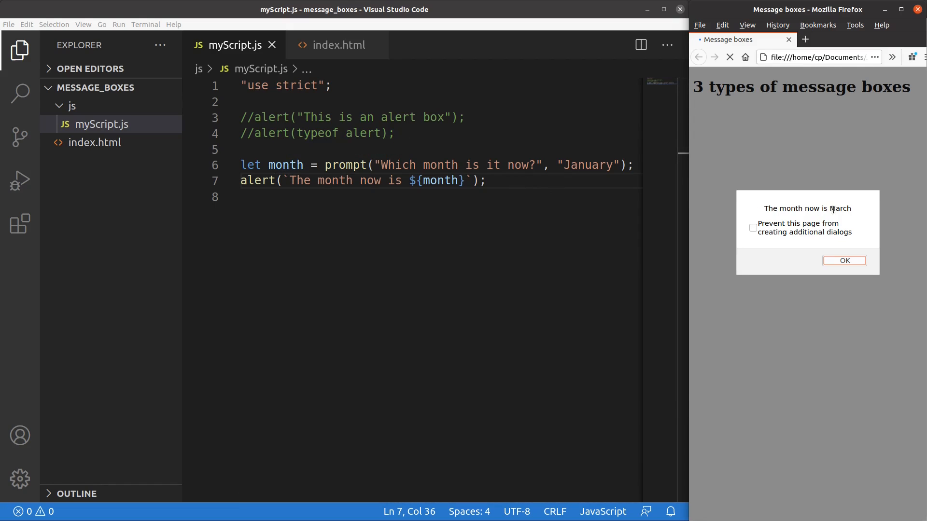
Dismiss the "The month now is March" message
{"action": "double_click", "coordinate": [839, 208]}
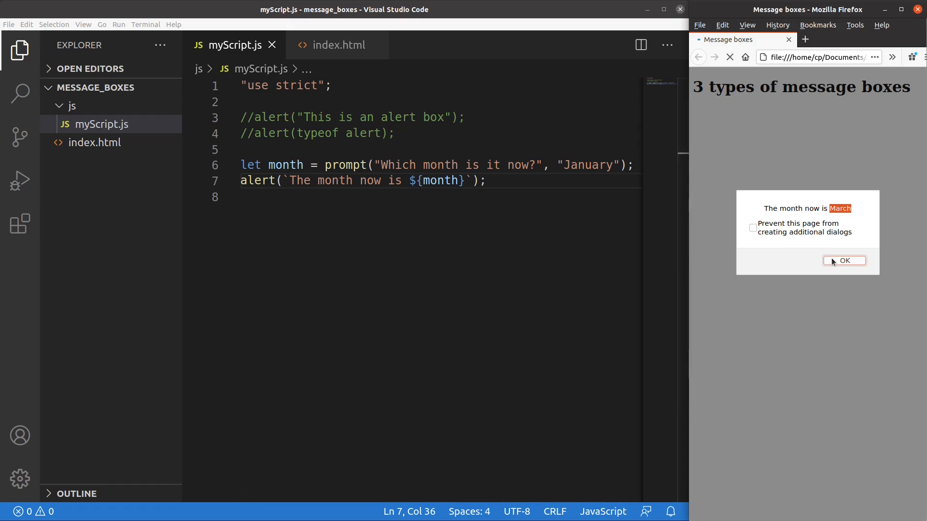
{"action": "left_click", "coordinate": [844, 261]}
{"action": "type", "text": "alert(t"}
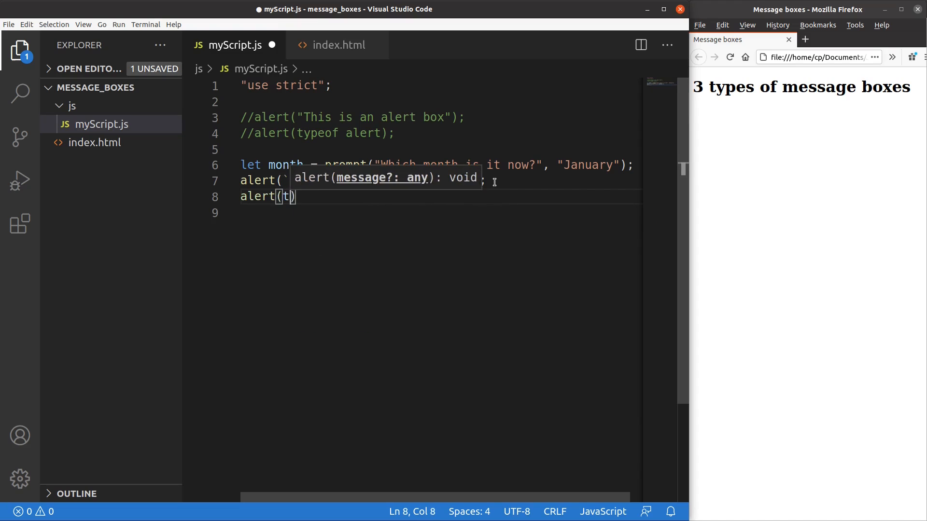
Write alert(typeof month) on line 8
{"action": "type", "text": "ypeof month"}
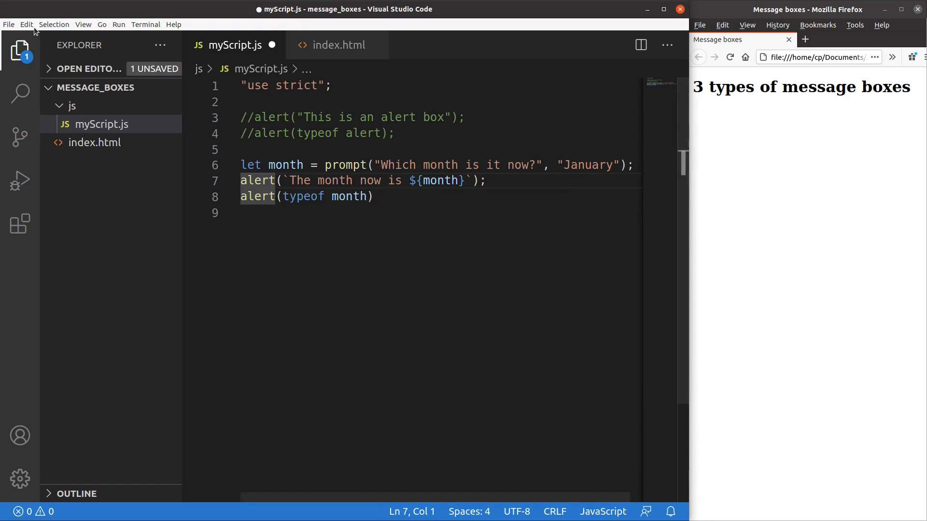
Save, reload the page and accept the default January in the month prompt
{"action": "key", "text": "ctrl+s"}
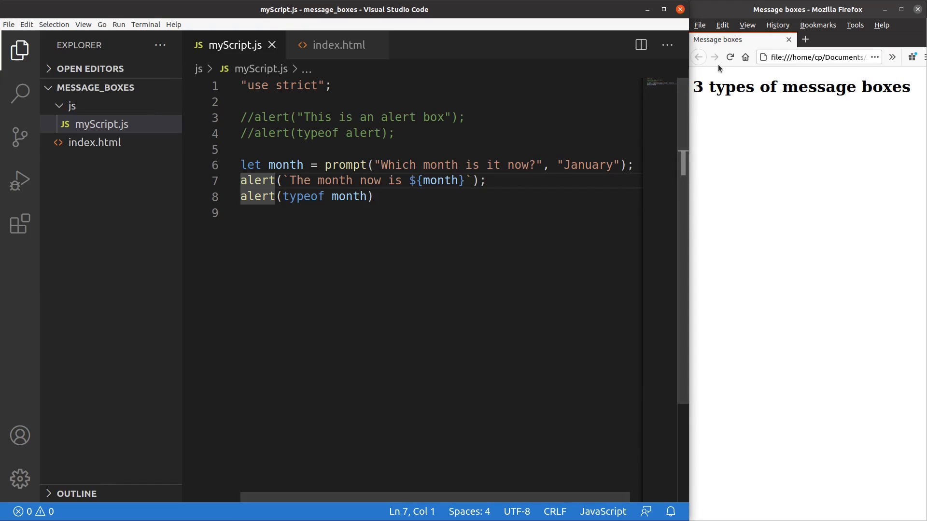
{"action": "left_click", "coordinate": [730, 57]}
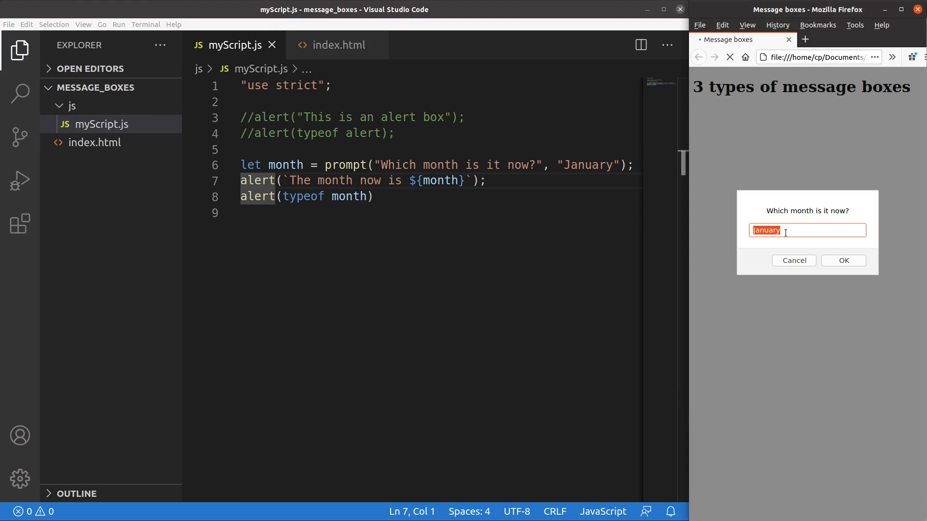
{"action": "left_click", "coordinate": [844, 260]}
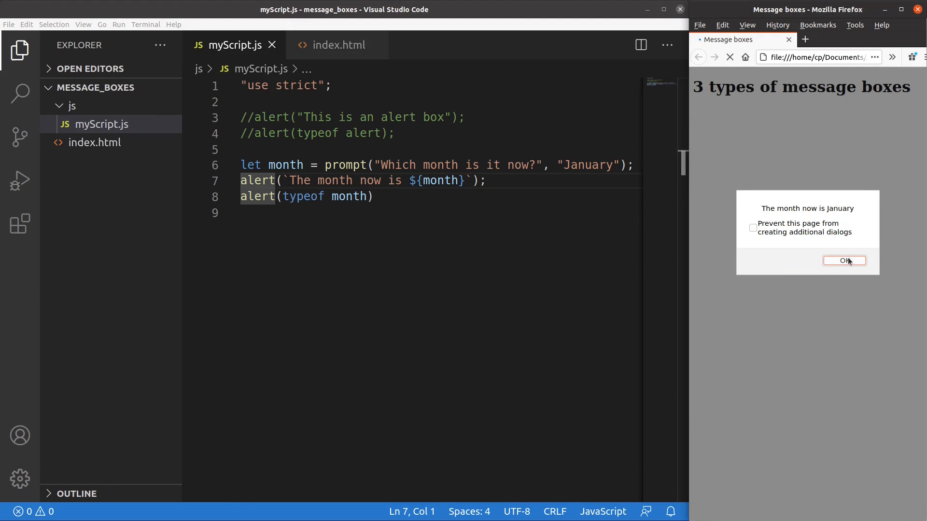
{"action": "mouse_move", "coordinate": [852, 267]}
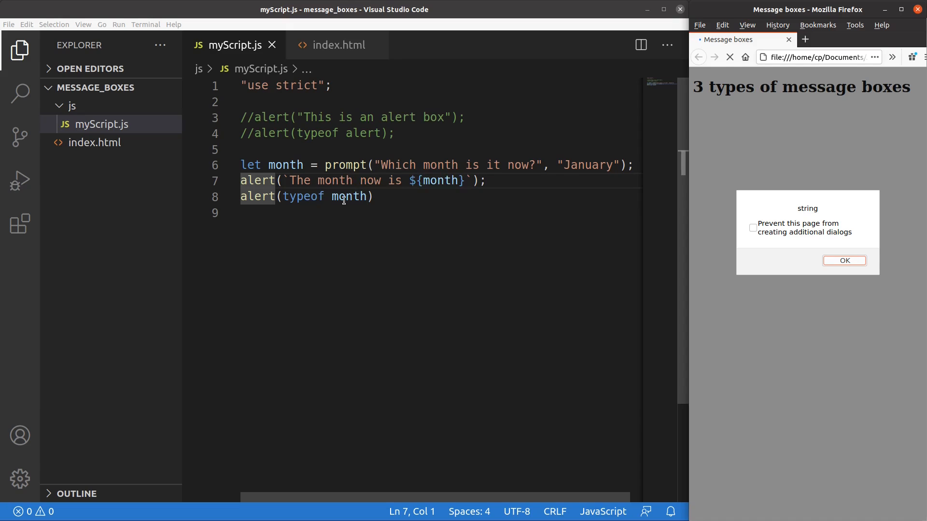
{"action": "mouse_move", "coordinate": [644, 179]}
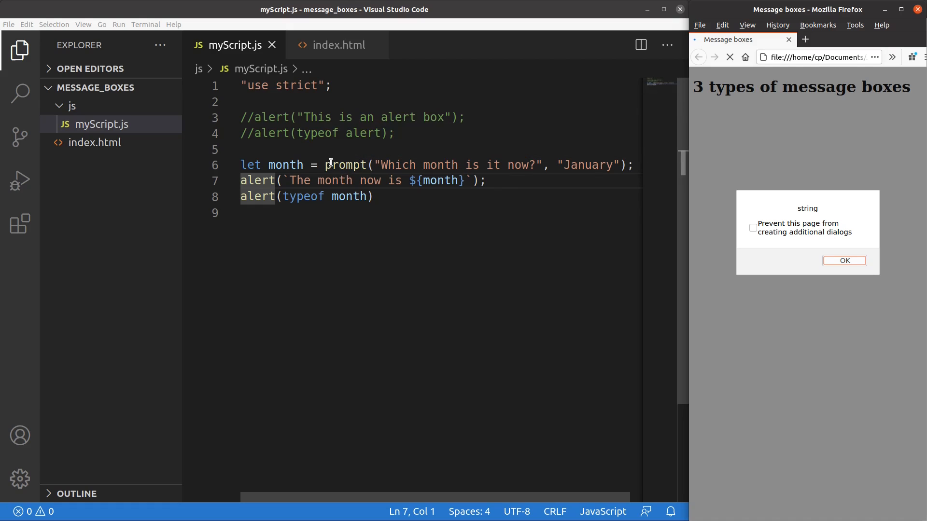
{"action": "mouse_move", "coordinate": [347, 165]}
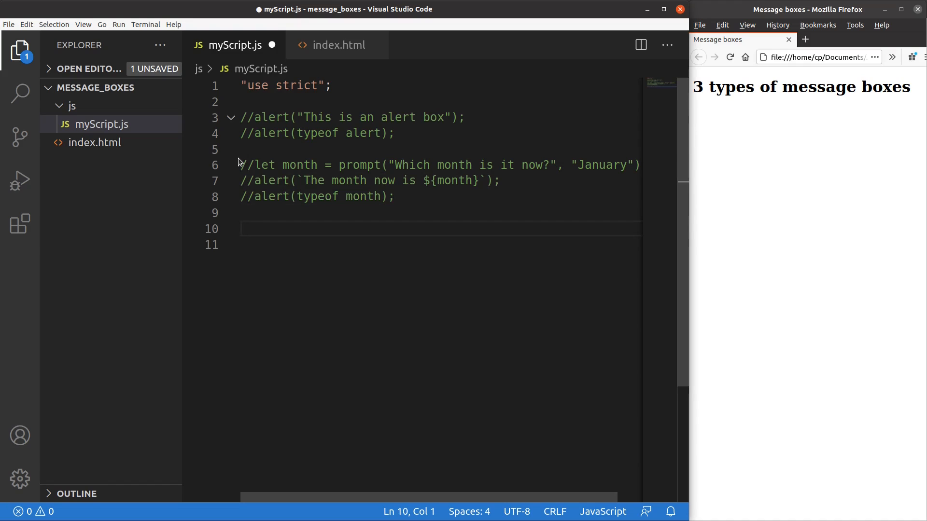
Write let isComplete = confirm("End the game?"); and alert(isComplete); after the commented lines
{"action": "left_click", "coordinate": [240, 230]}
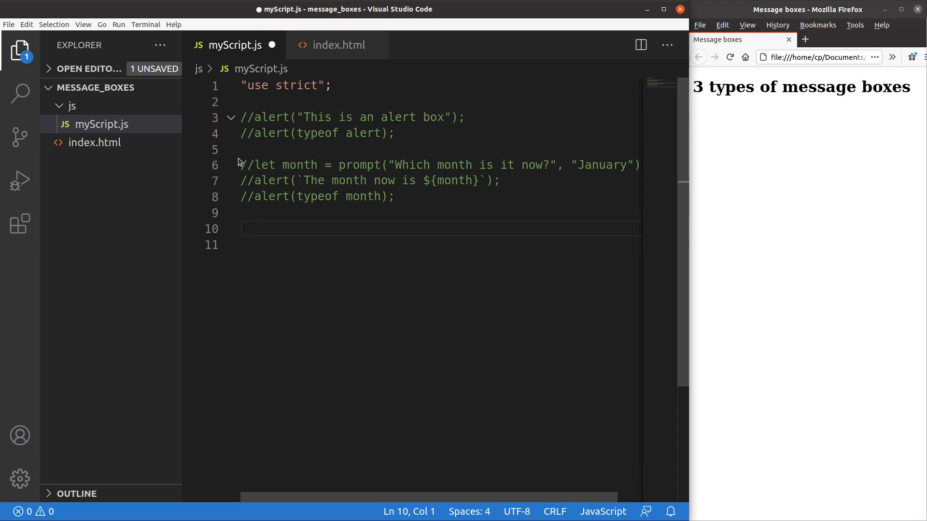
{"action": "type", "text": "let i"}
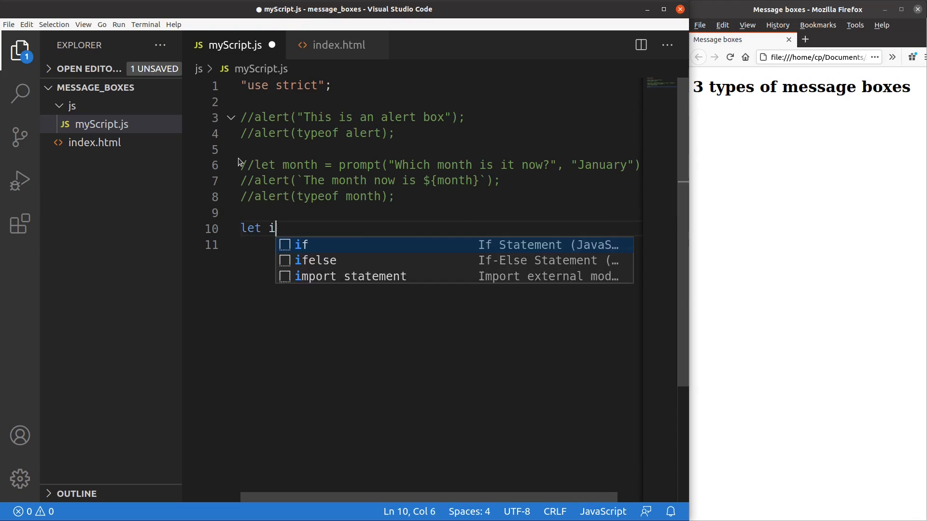
{"action": "type", "text": "sComplete = confirm(\"End the game?\");"}
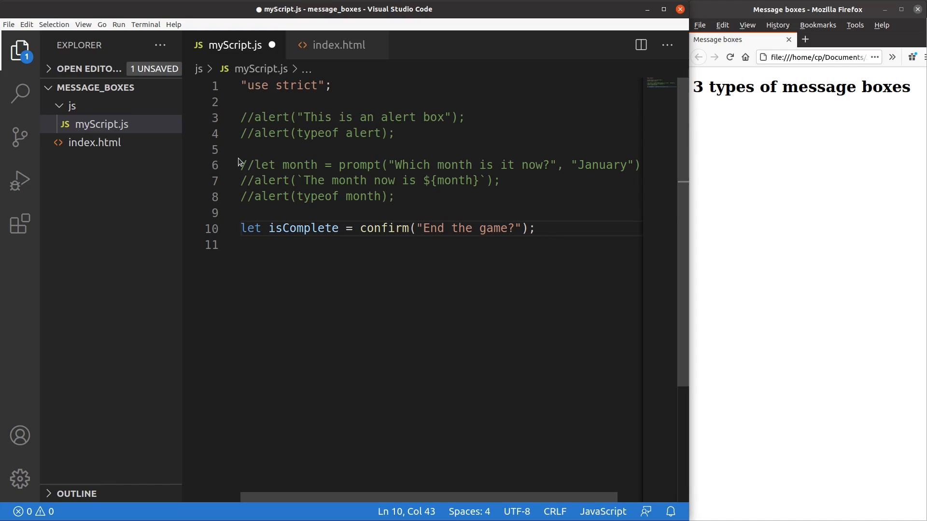
{"action": "mouse_move", "coordinate": [278, 228]}
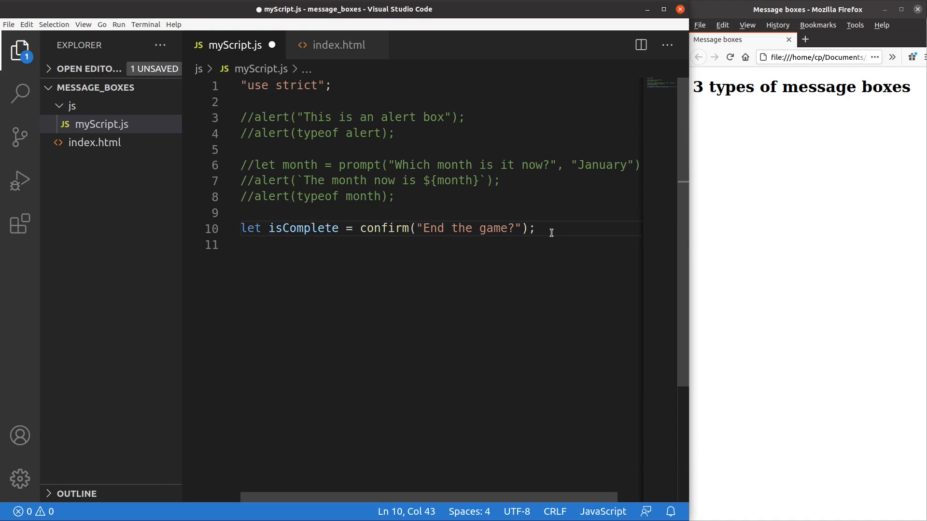
{"action": "type", "text": "alert(isComplete);"}
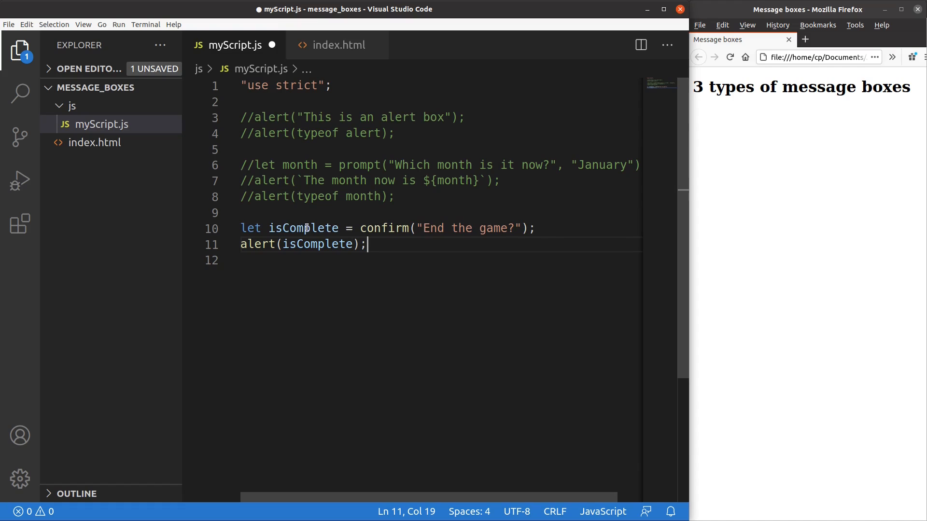
{"action": "left_click", "coordinate": [8, 24]}
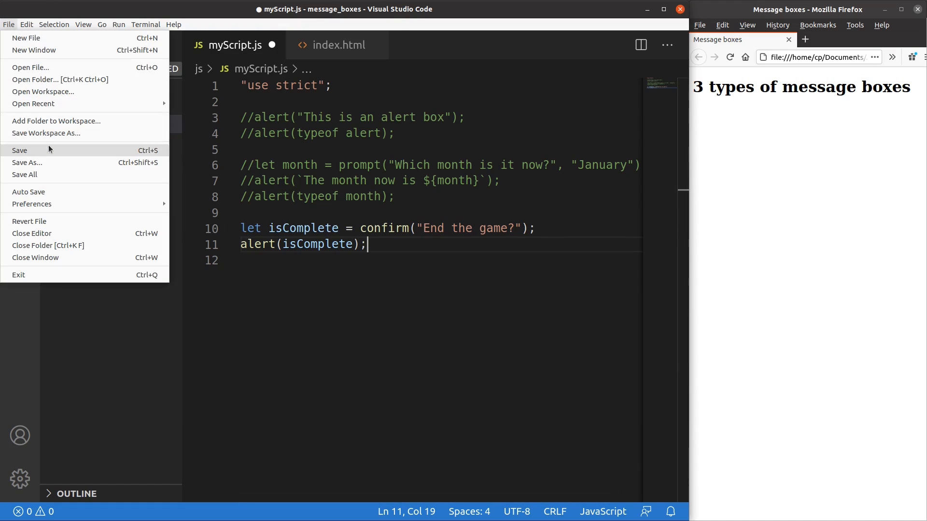
Save, reload, answer OK to "End the game?" and dismiss the "true" alert
{"action": "left_click", "coordinate": [19, 151]}
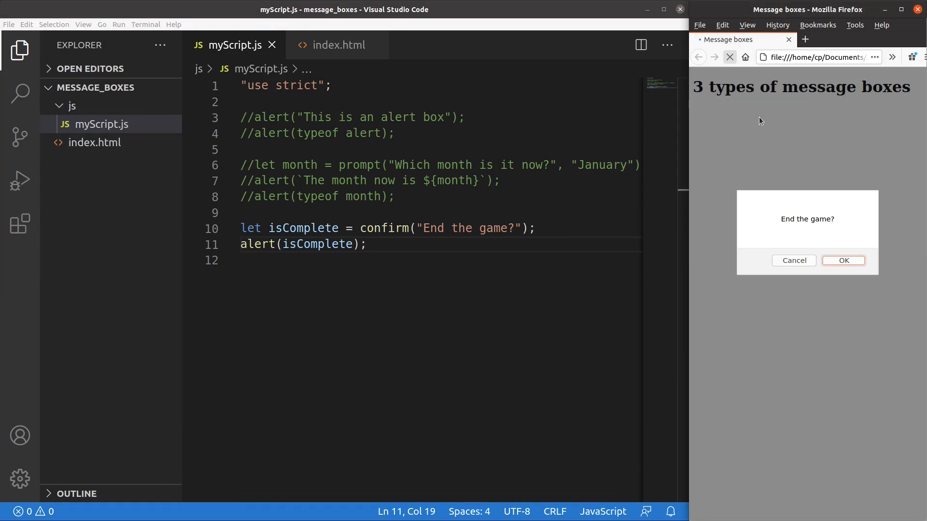
{"action": "mouse_move", "coordinate": [805, 269]}
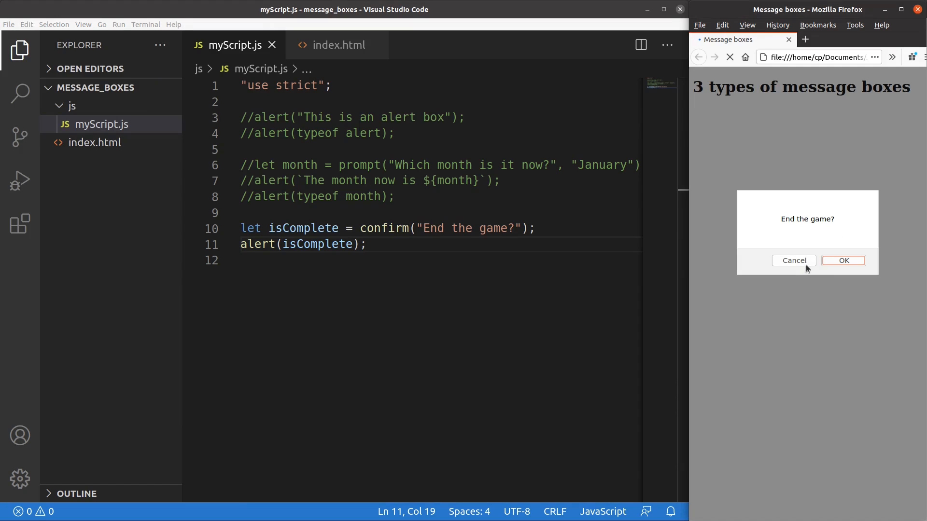
{"action": "mouse_move", "coordinate": [838, 267]}
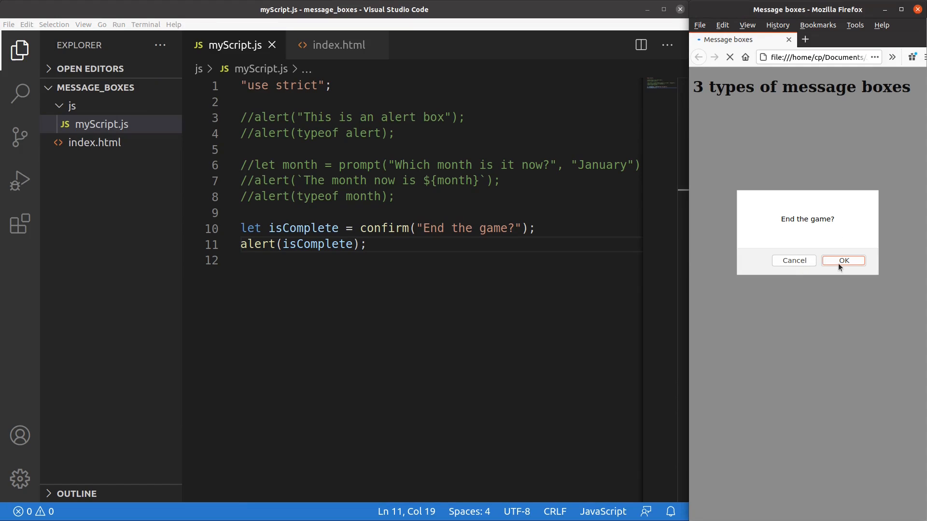
{"action": "left_click", "coordinate": [842, 259]}
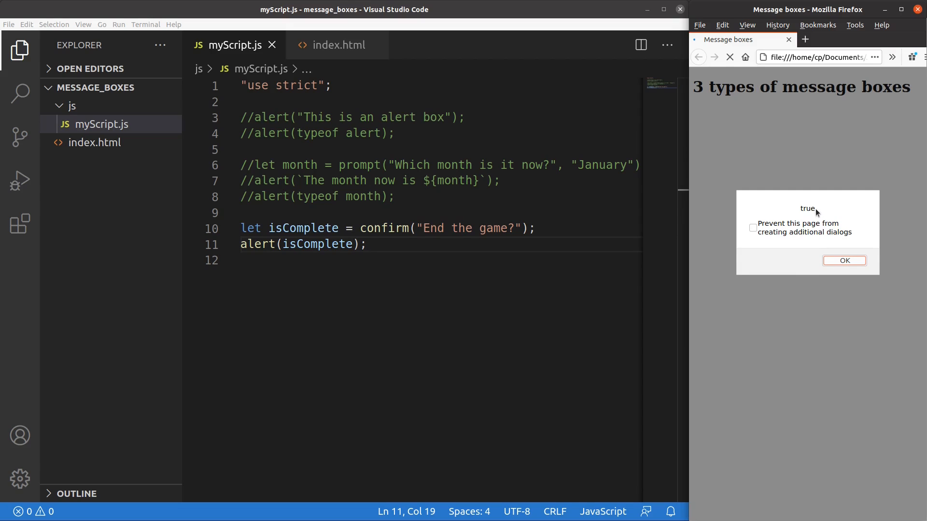
{"action": "left_click", "coordinate": [844, 261]}
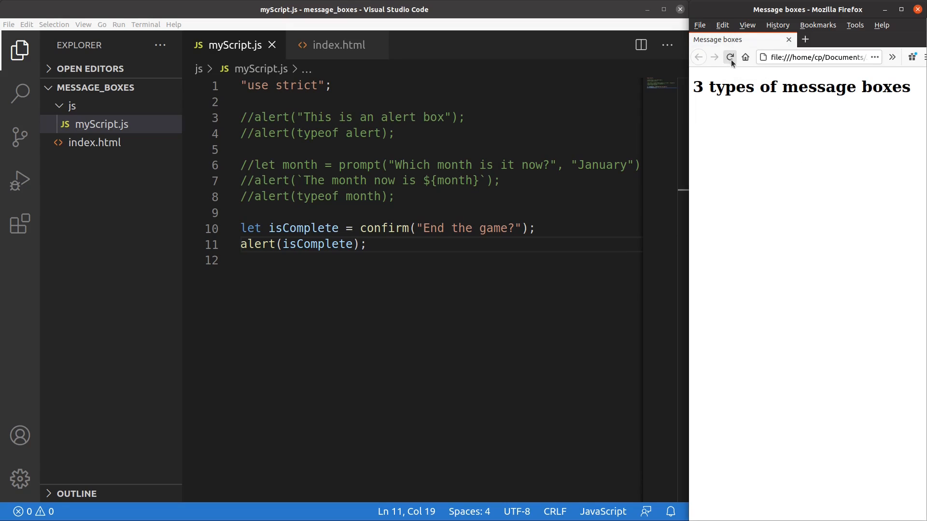
{"action": "mouse_move", "coordinate": [729, 57]}
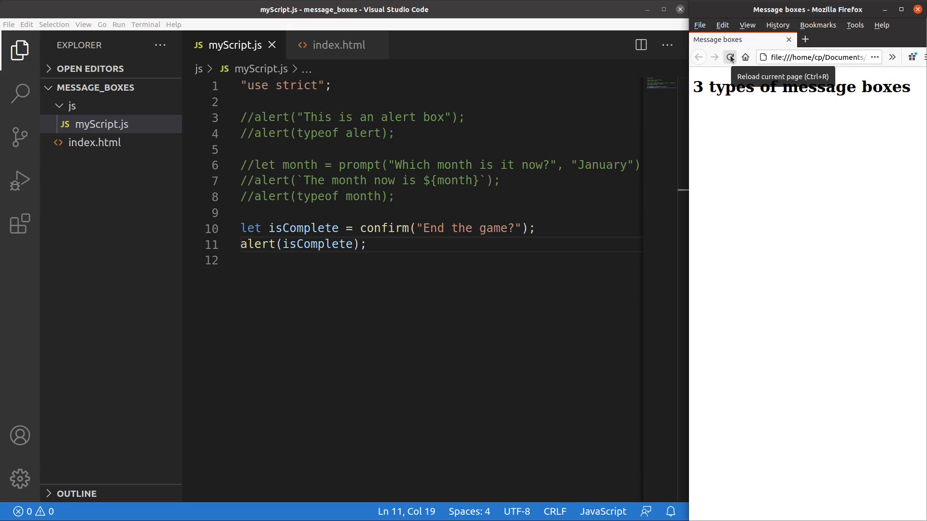
Reload the page, answer Cancel to 'End the game?', and dismiss the resulting 'false' alert
{"action": "left_click", "coordinate": [729, 57]}
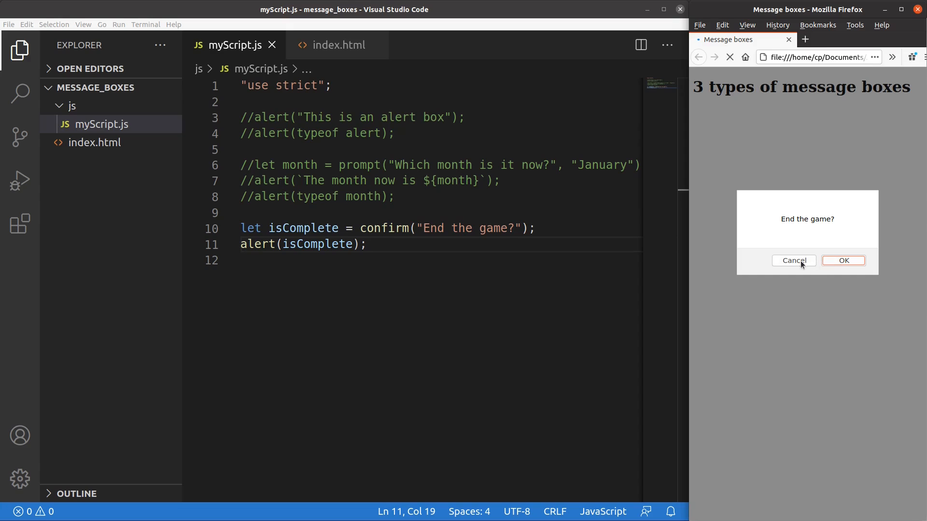
{"action": "left_click", "coordinate": [794, 260]}
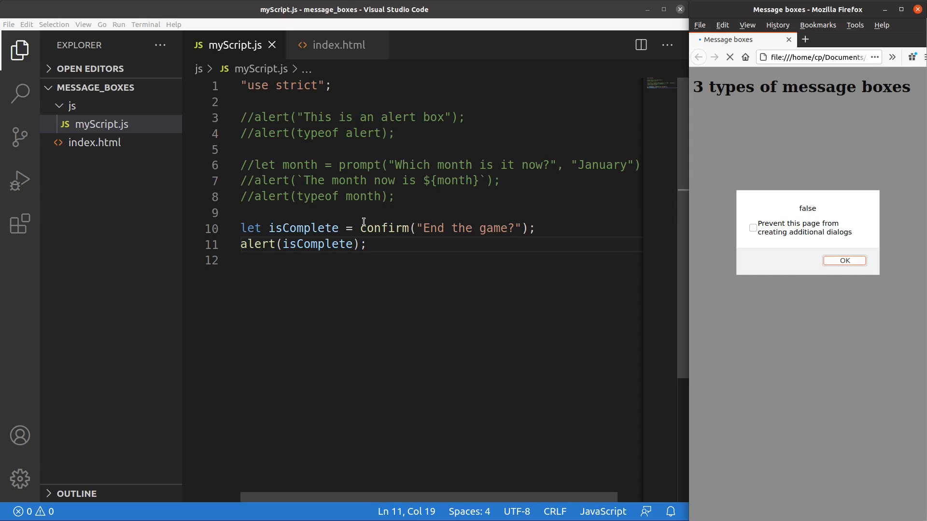
{"action": "mouse_move", "coordinate": [802, 208]}
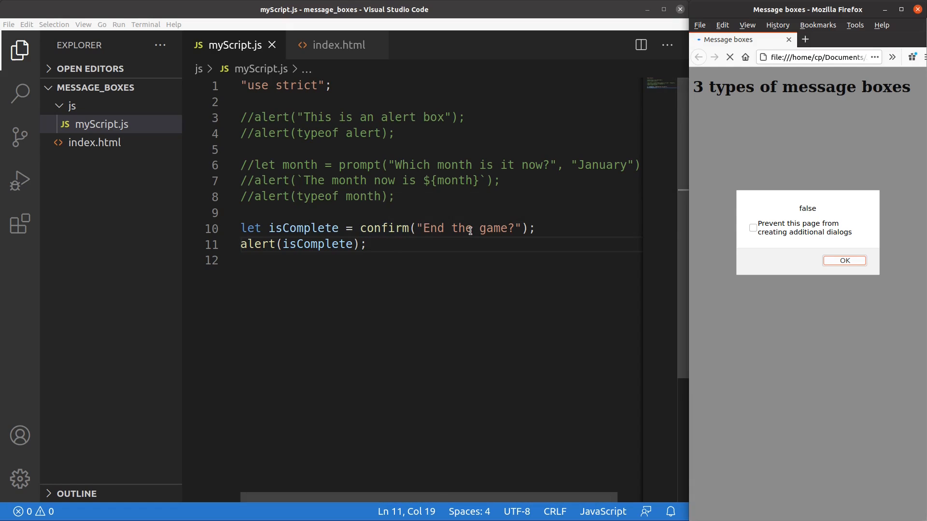
{"action": "mouse_move", "coordinate": [844, 261]}
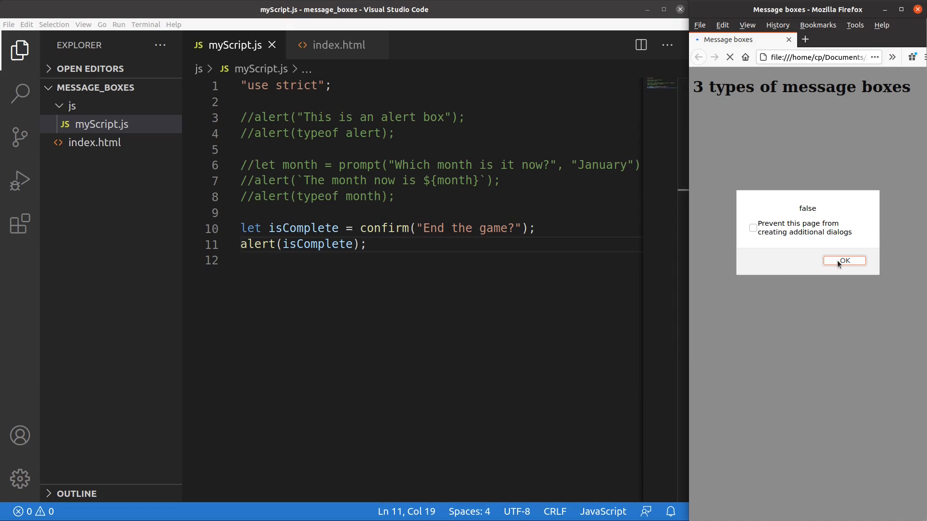
{"action": "left_click", "coordinate": [844, 260]}
{"action": "type", "text": " //"}
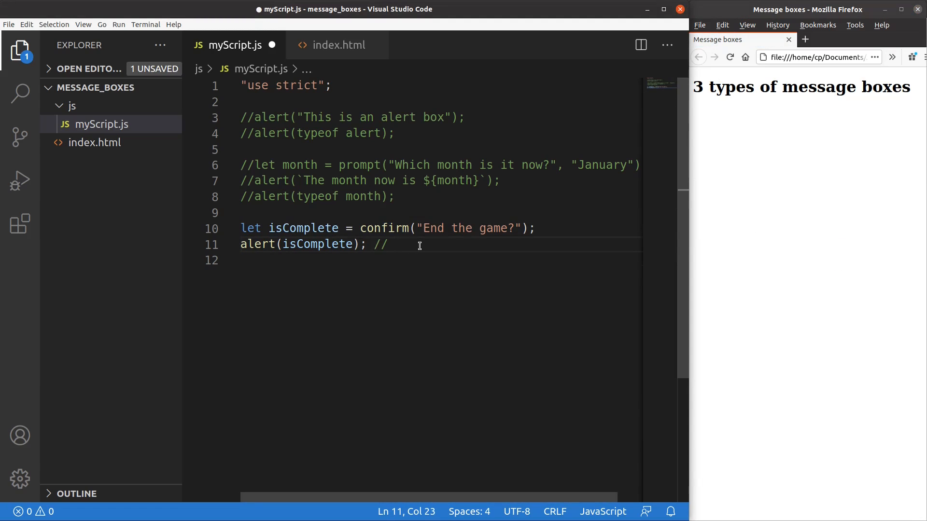
Comment the alert(isComplete) line with '// ok -> true, cancel -> false' and start a new line
{"action": "type", "text": "ok"}
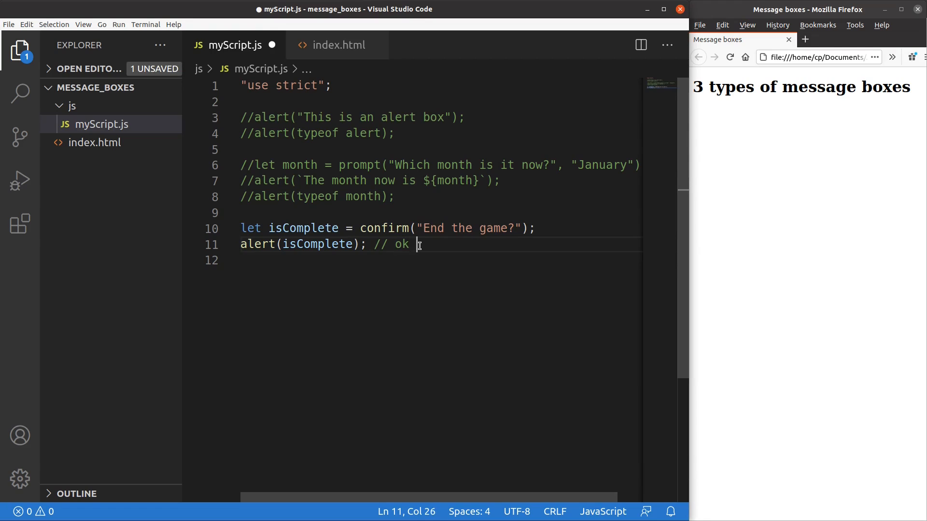
{"action": "type", "text": "> t"}
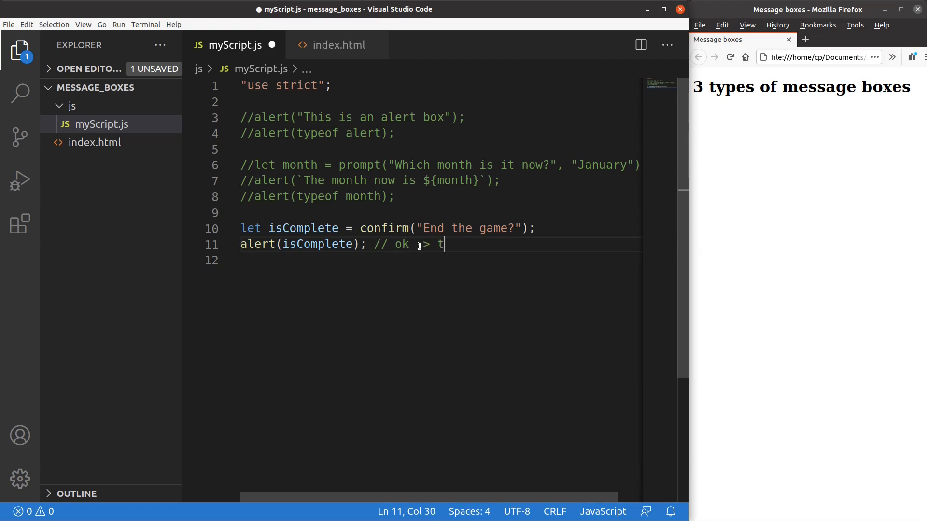
{"action": "type", "text": "rue, cancel"}
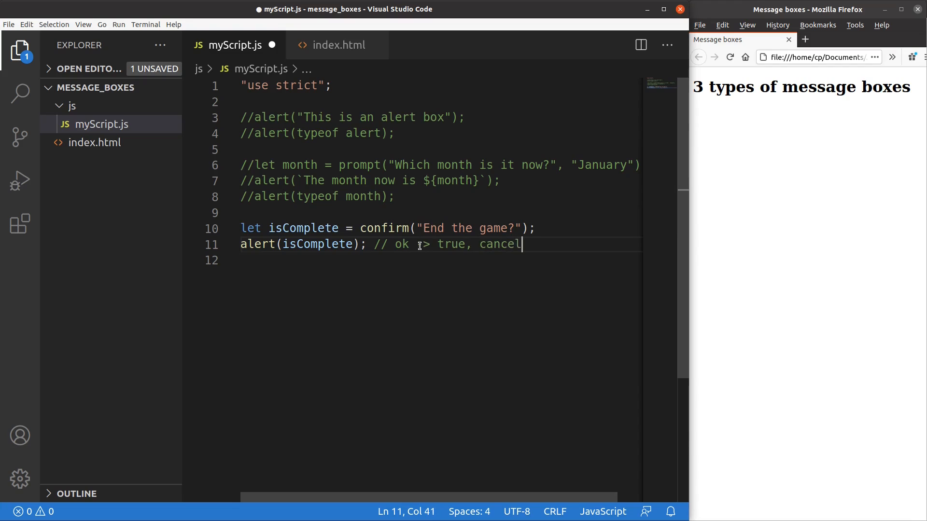
{"action": "type", "text": "-> false"}
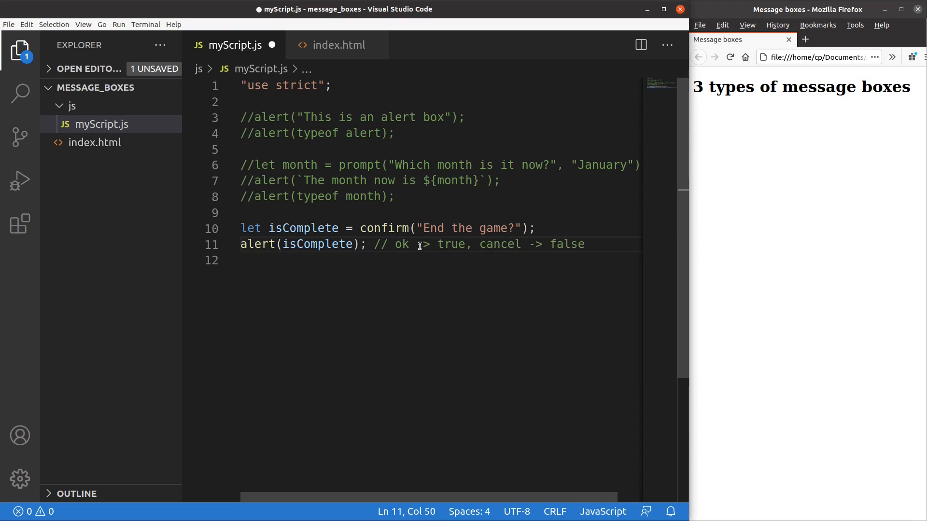
{"action": "mouse_move", "coordinate": [427, 284]}
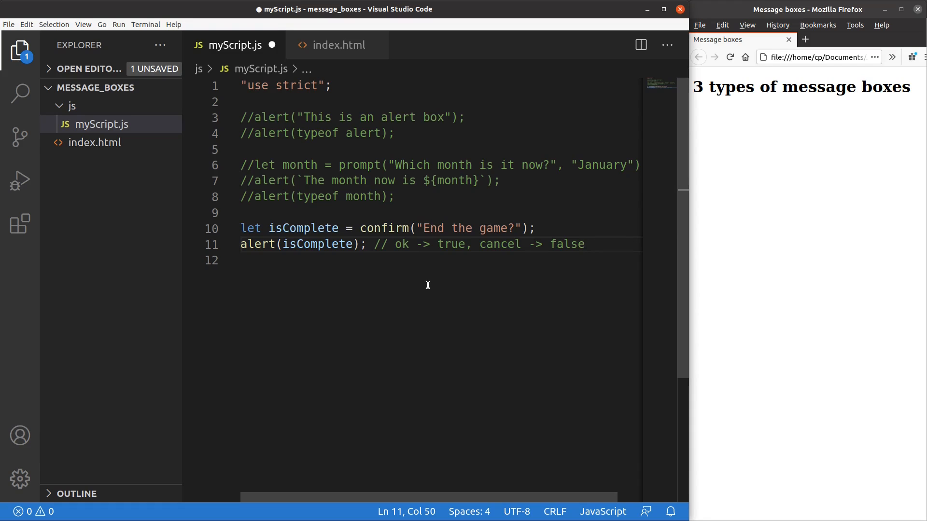
{"action": "key", "text": "Return"}
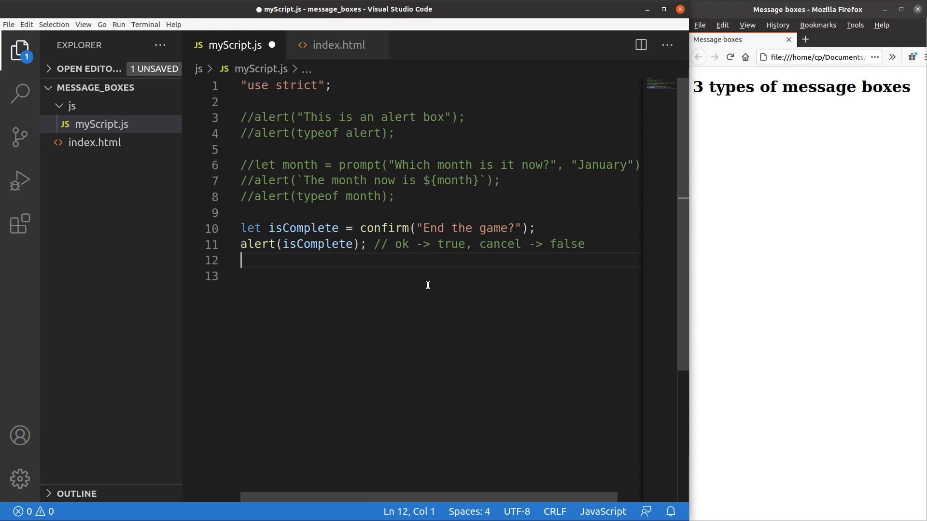
Add the line alert(typeof isComplete); and save myScript.js
{"action": "type", "text": "alert("}
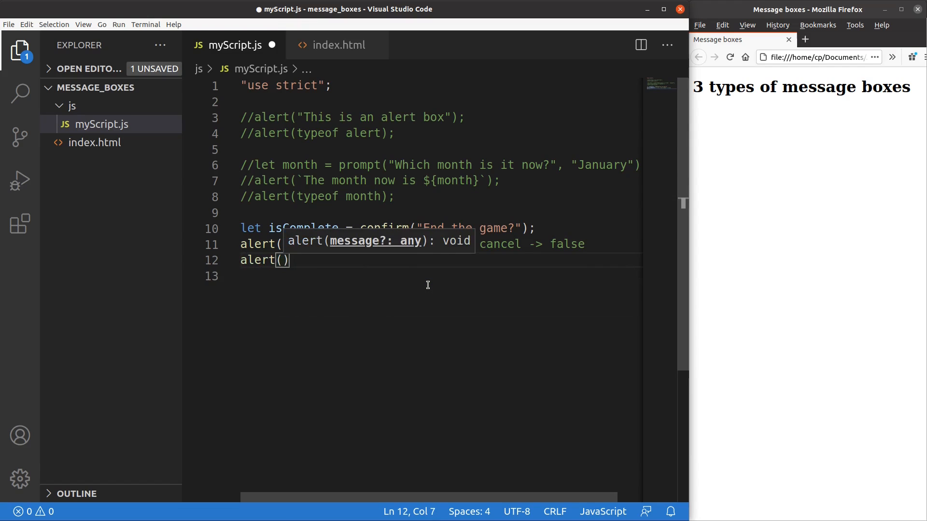
{"action": "type", "text": "typeof isComplete"}
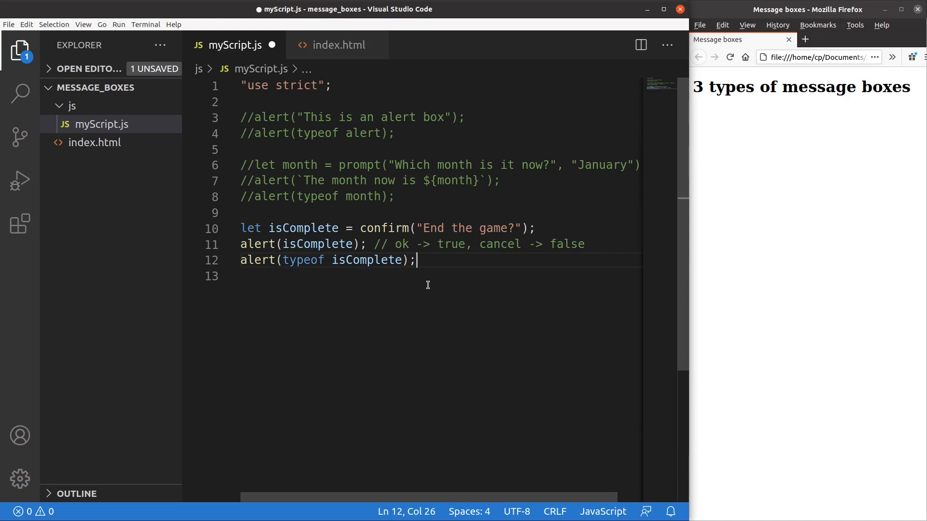
{"action": "mouse_move", "coordinate": [15, 31]}
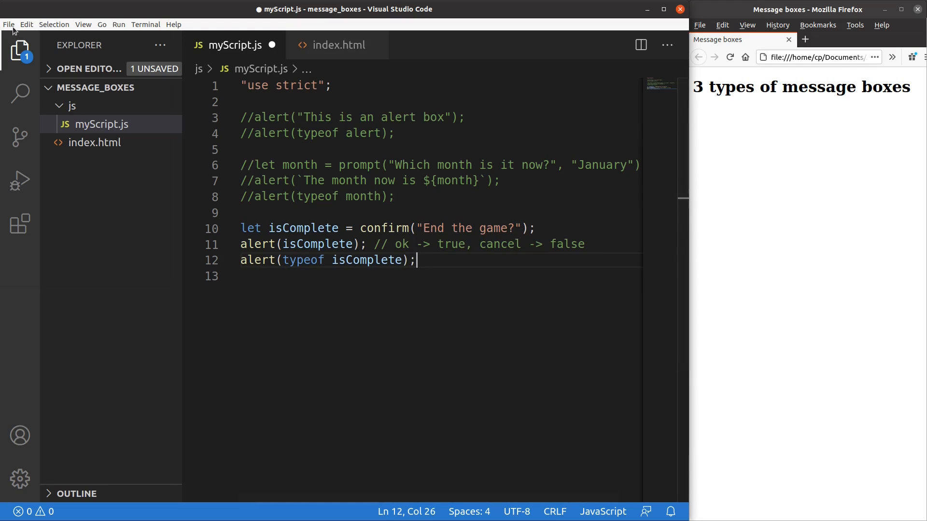
{"action": "key", "text": "ctrl+s"}
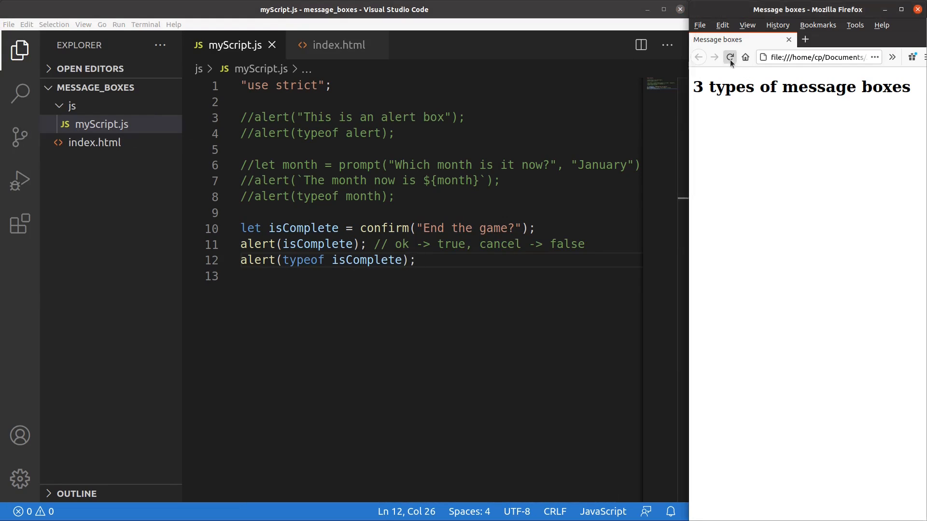
Reload the page and dismiss the 'true' alert, then the 'boolean' typeof alert
{"action": "left_click", "coordinate": [729, 57]}
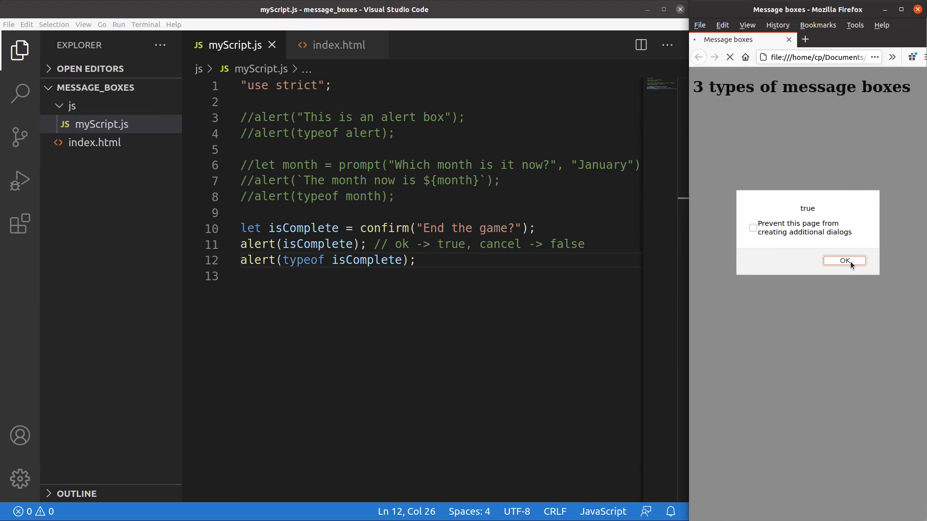
{"action": "mouse_move", "coordinate": [786, 200]}
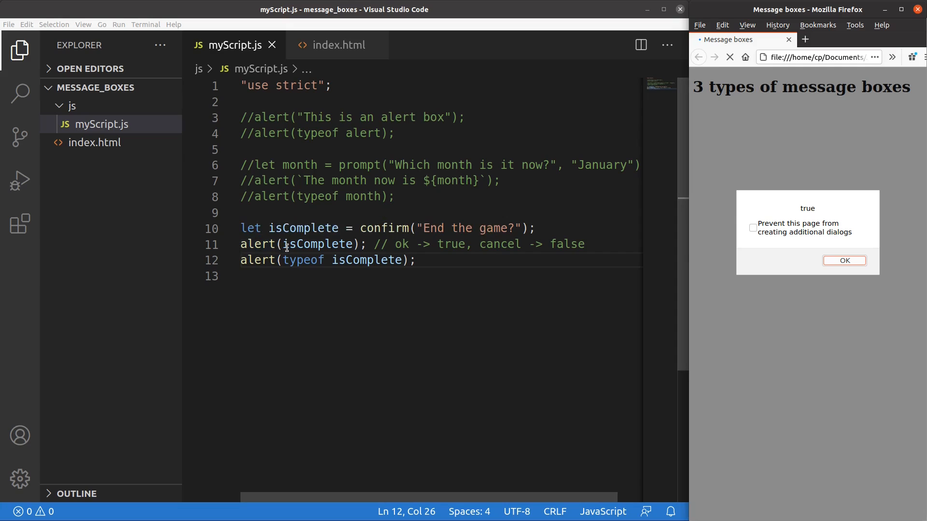
{"action": "left_click", "coordinate": [843, 261]}
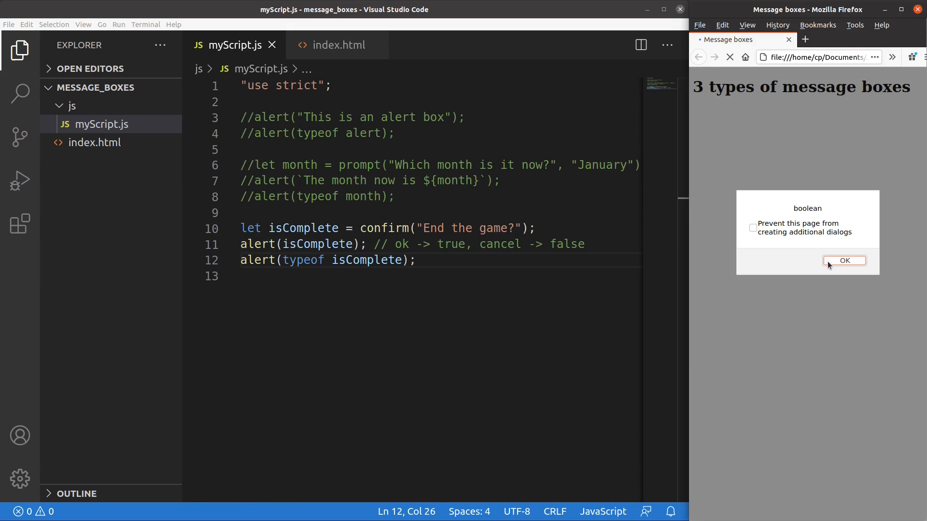
{"action": "mouse_move", "coordinate": [834, 220]}
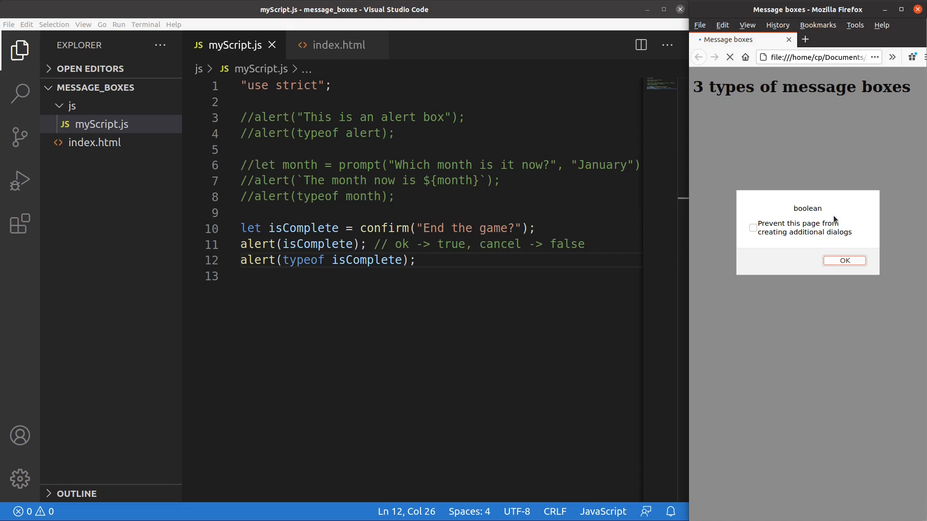
{"action": "mouse_move", "coordinate": [844, 260]}
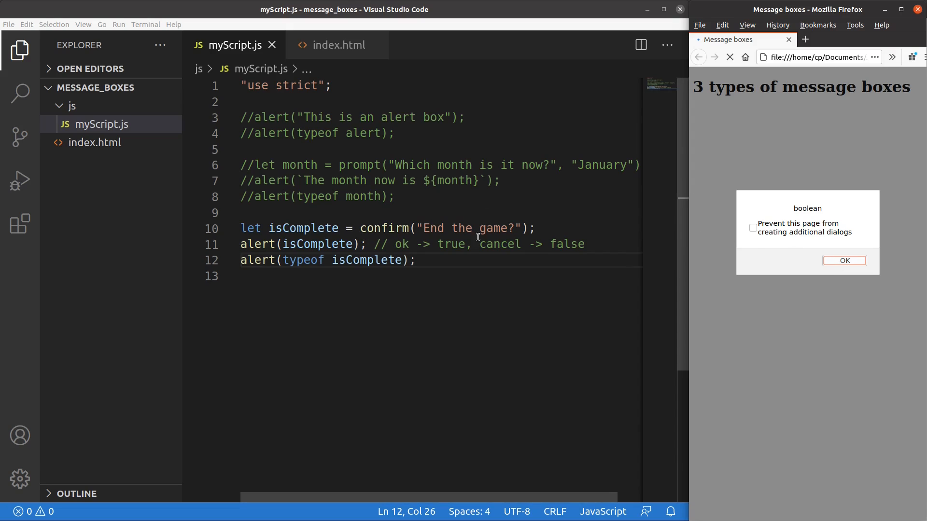
{"action": "mouse_move", "coordinate": [552, 220]}
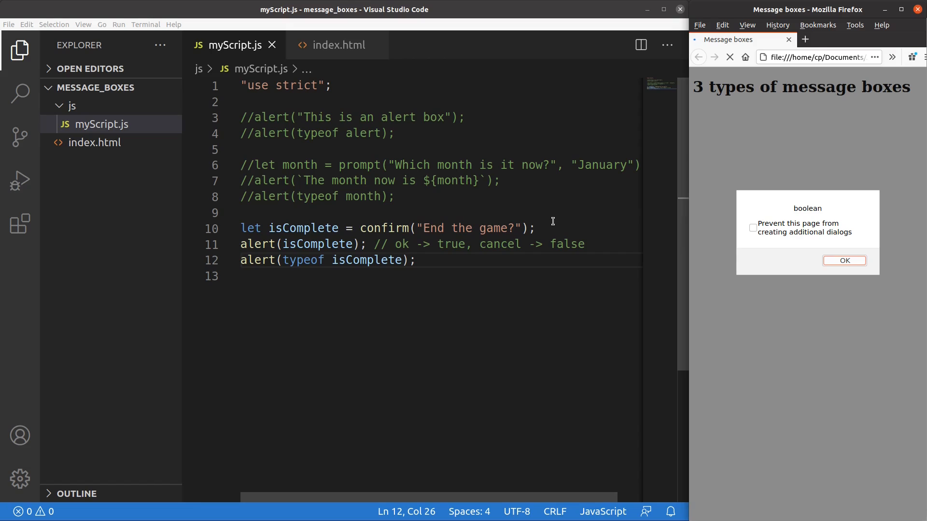
{"action": "mouse_move", "coordinate": [843, 259]}
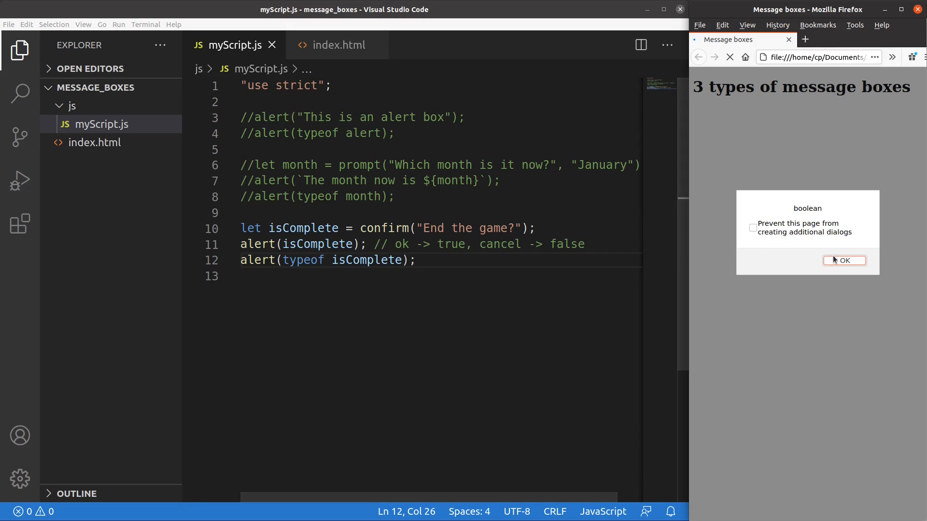
{"action": "left_click", "coordinate": [843, 261]}
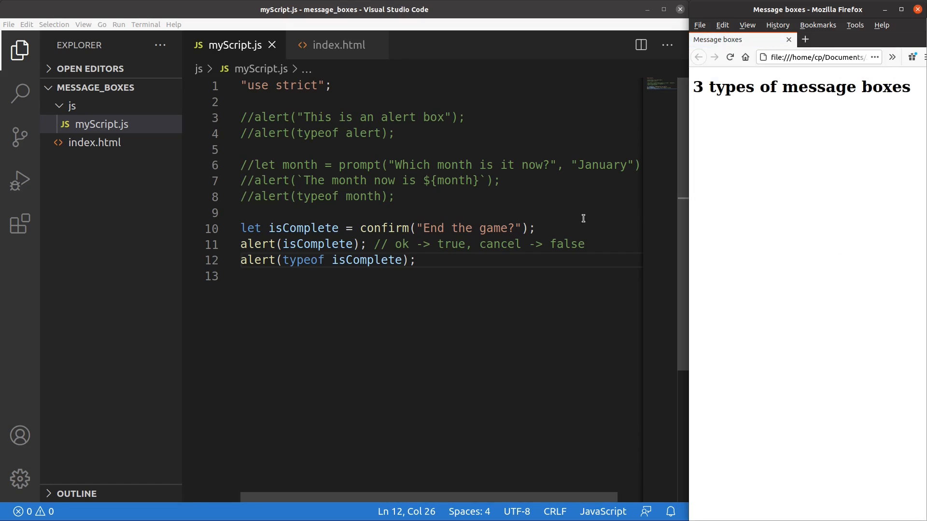
{"action": "double_click", "coordinate": [272, 117]}
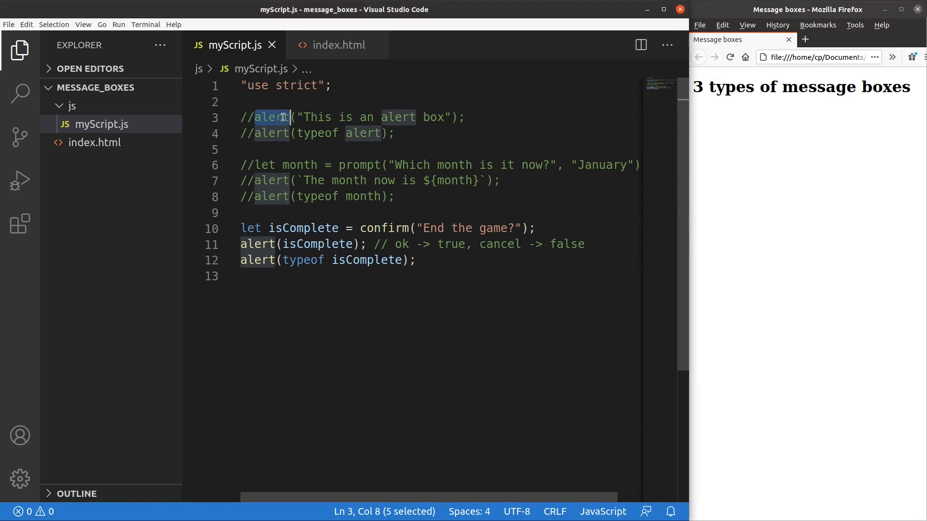
{"action": "left_click", "coordinate": [341, 165]}
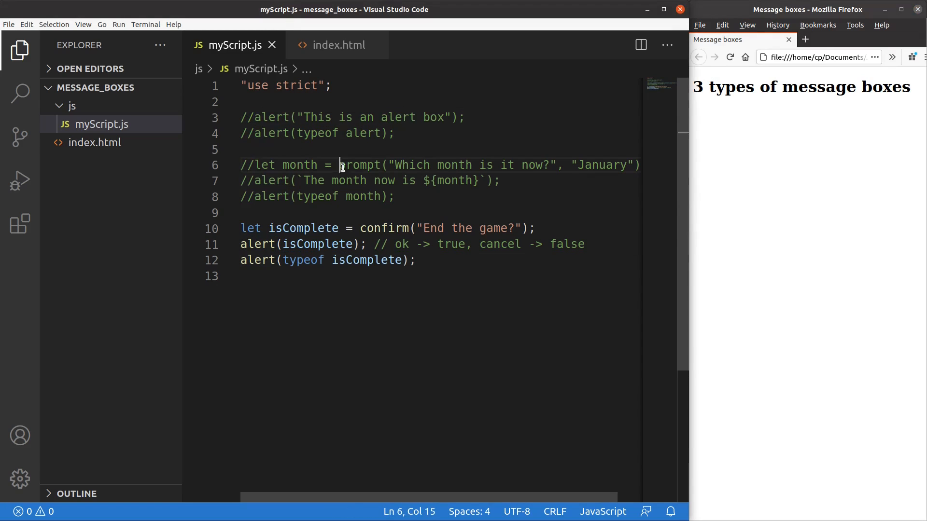
{"action": "left_click", "coordinate": [360, 227]}
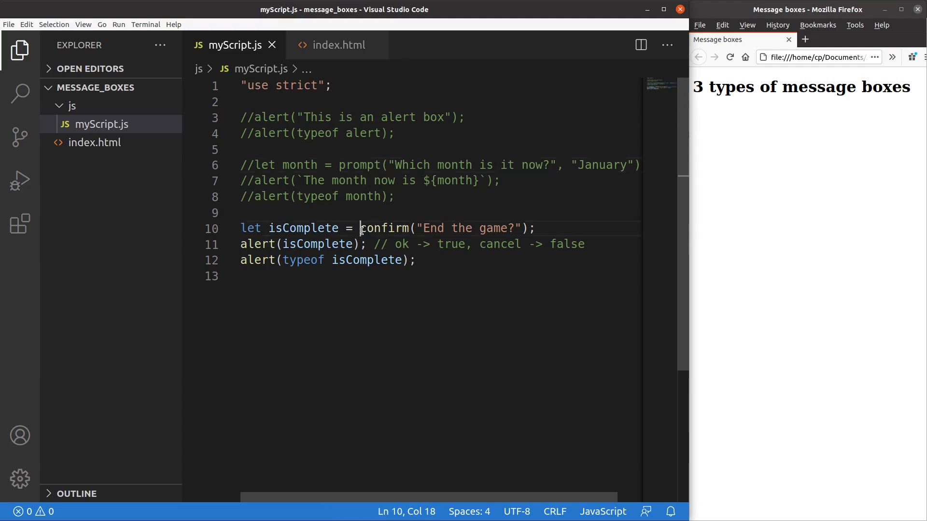
{"action": "double_click", "coordinate": [385, 227]}
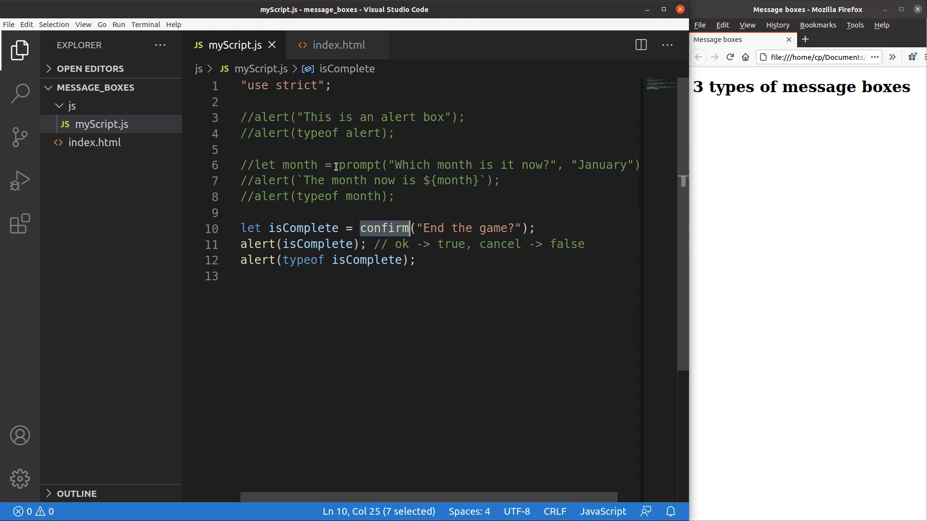
{"action": "double_click", "coordinate": [357, 166]}
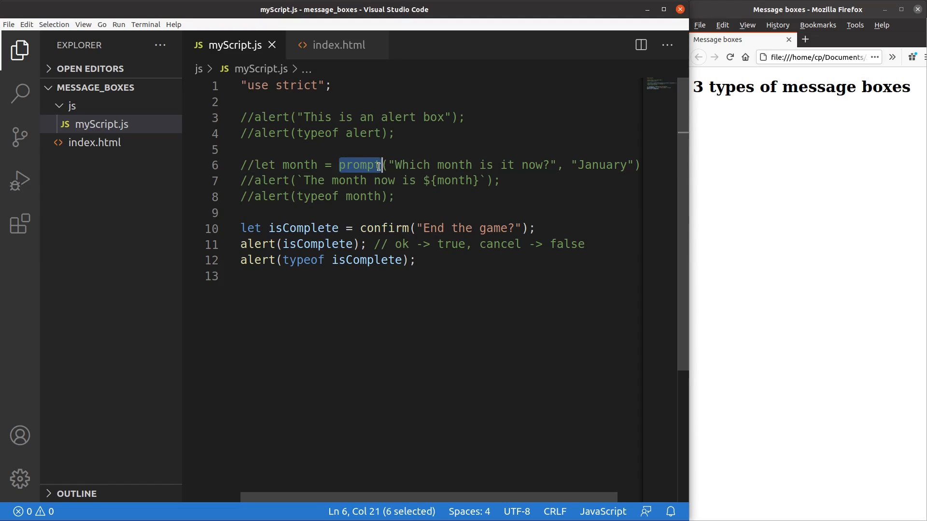
{"action": "double_click", "coordinate": [383, 228]}
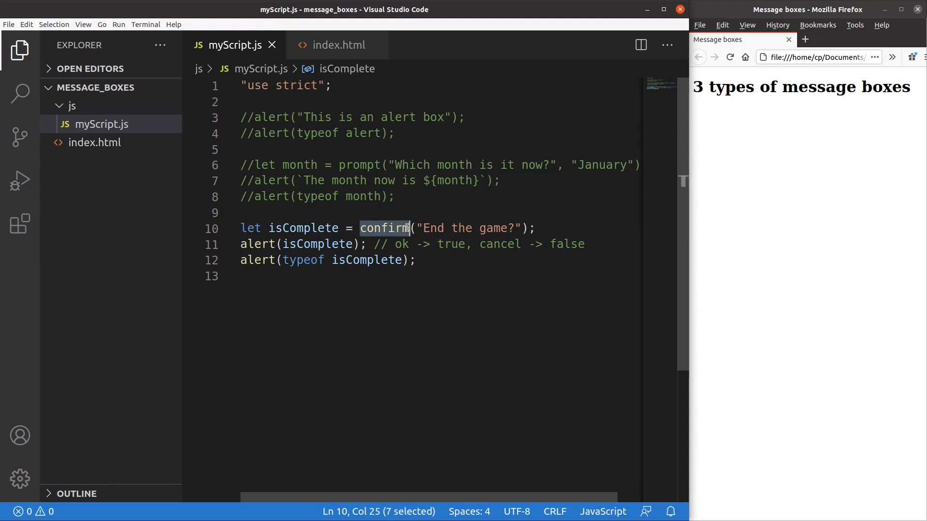